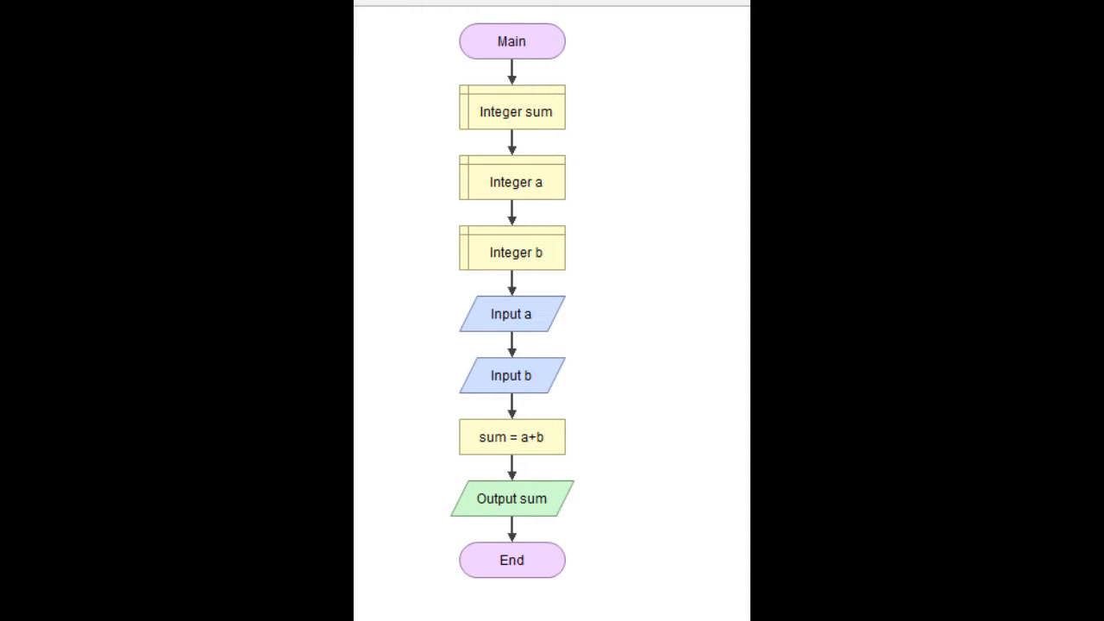
- Start a new untitled flowchart containing only the Main and End shapes
click(487, 79)
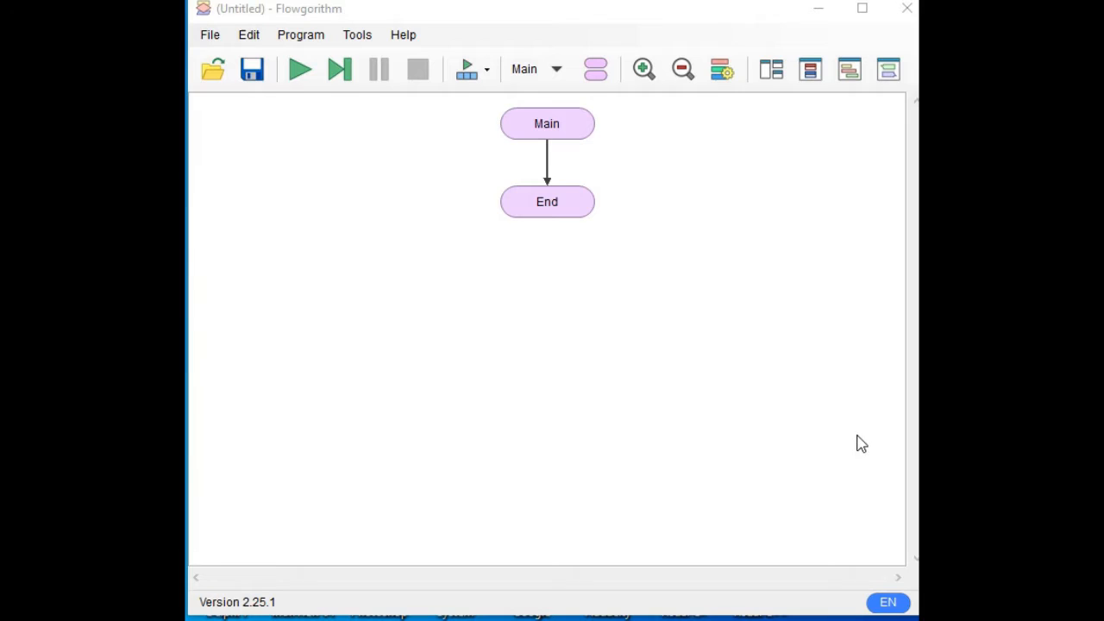
mouse_move(850, 442)
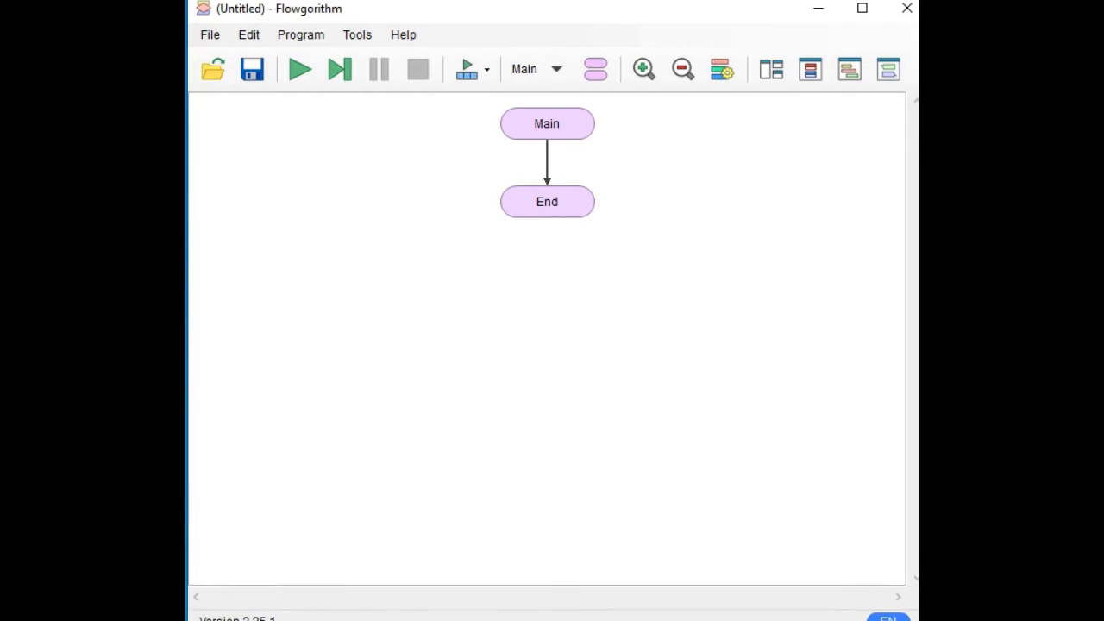
mouse_move(352, 107)
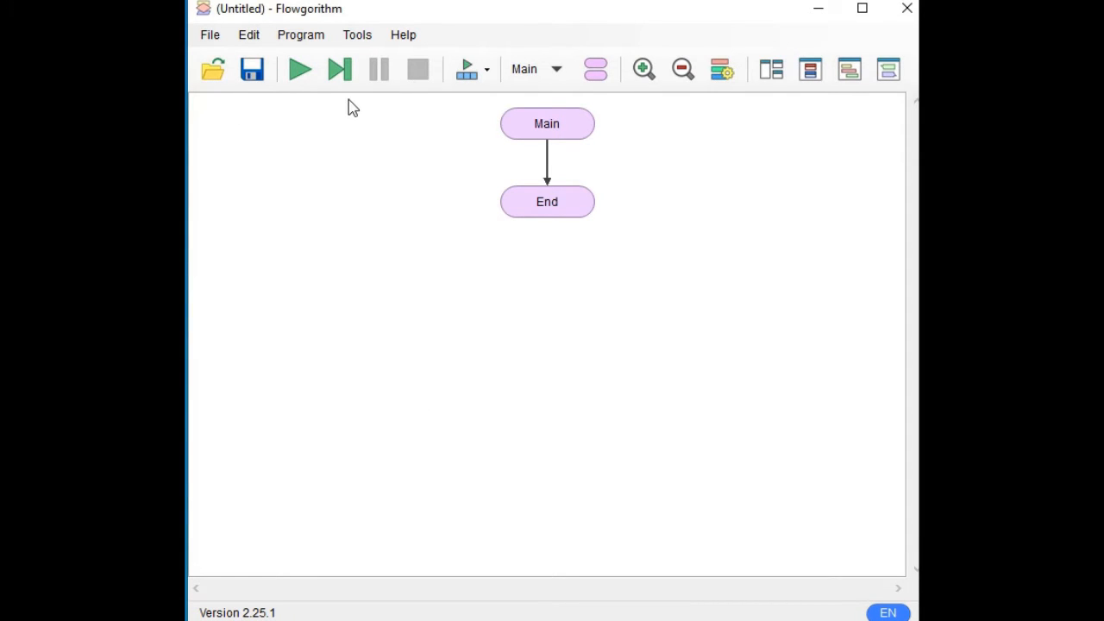
mouse_move(407, 158)
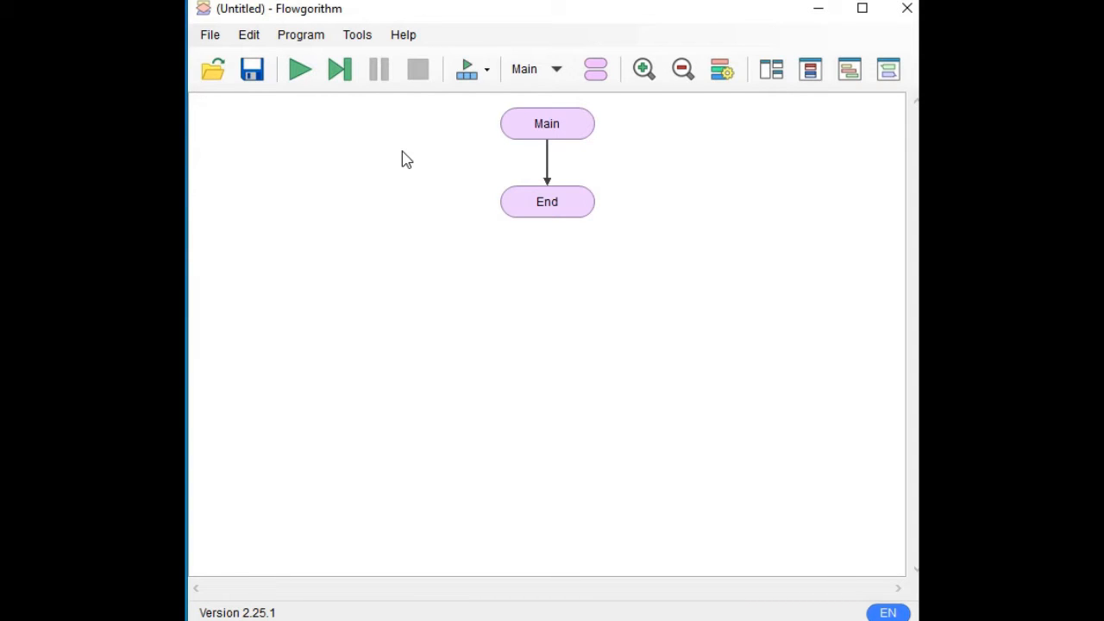
mouse_move(214, 207)
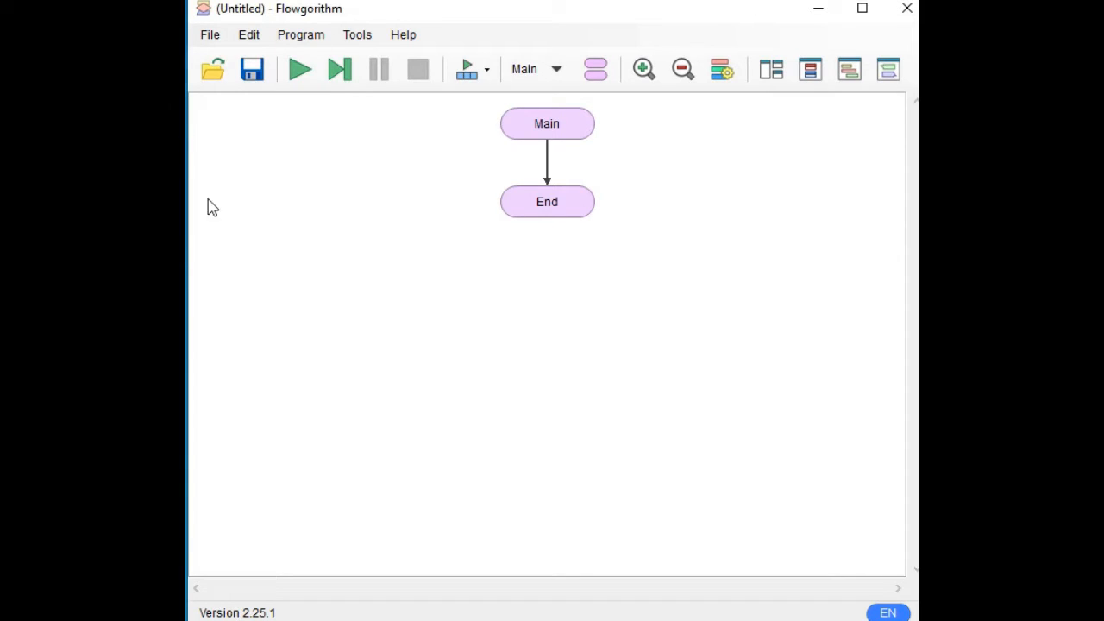
mouse_move(283, 276)
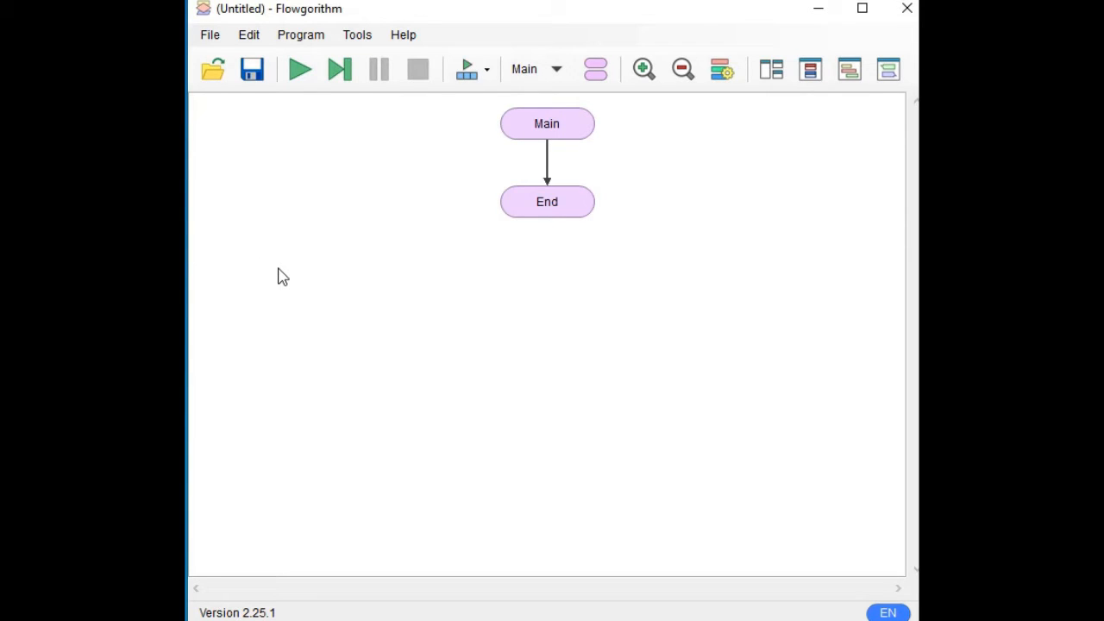
mouse_move(283, 293)
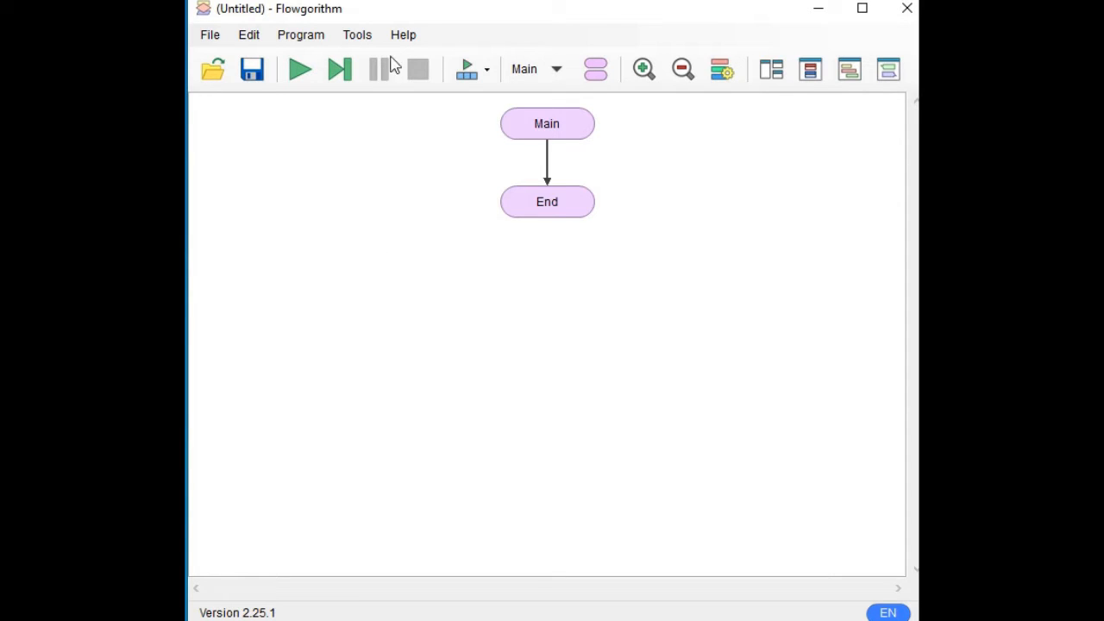
click(403, 35)
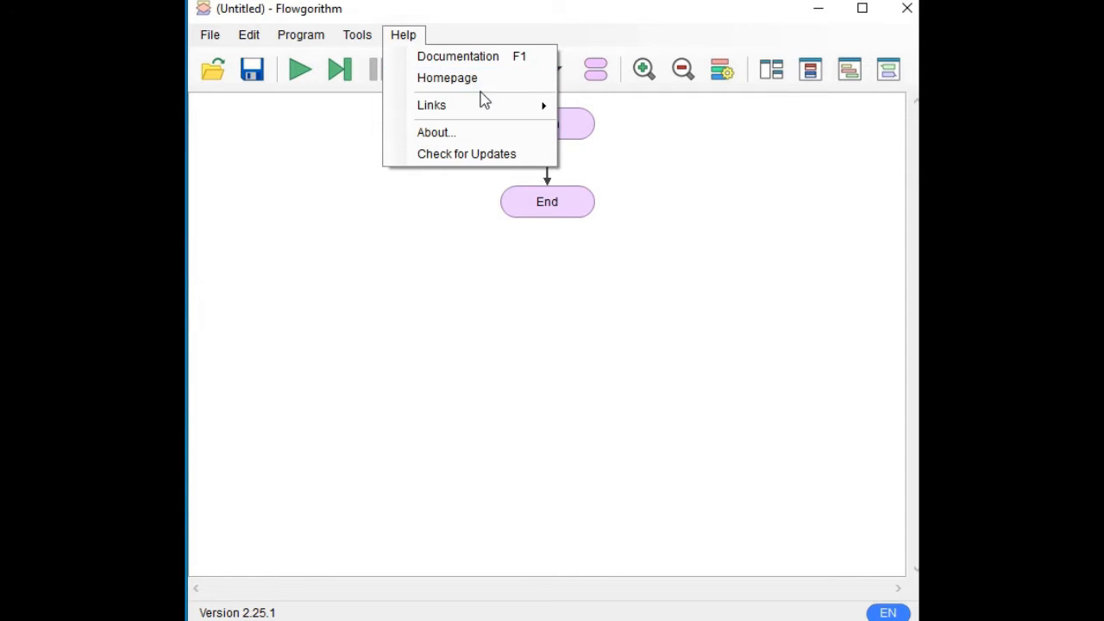
click(434, 131)
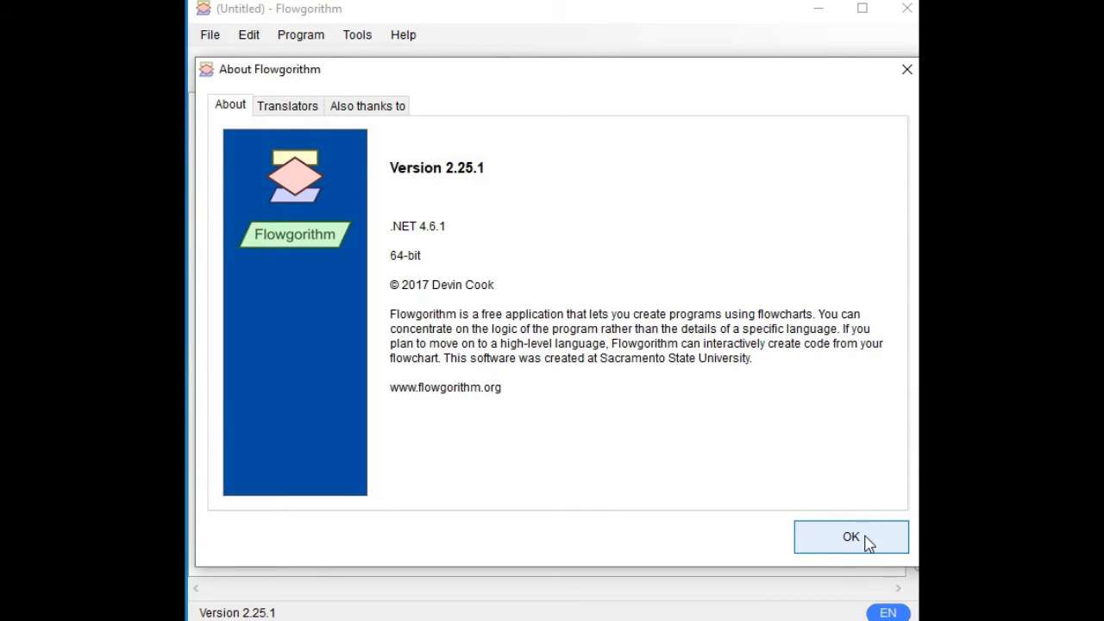
click(851, 537)
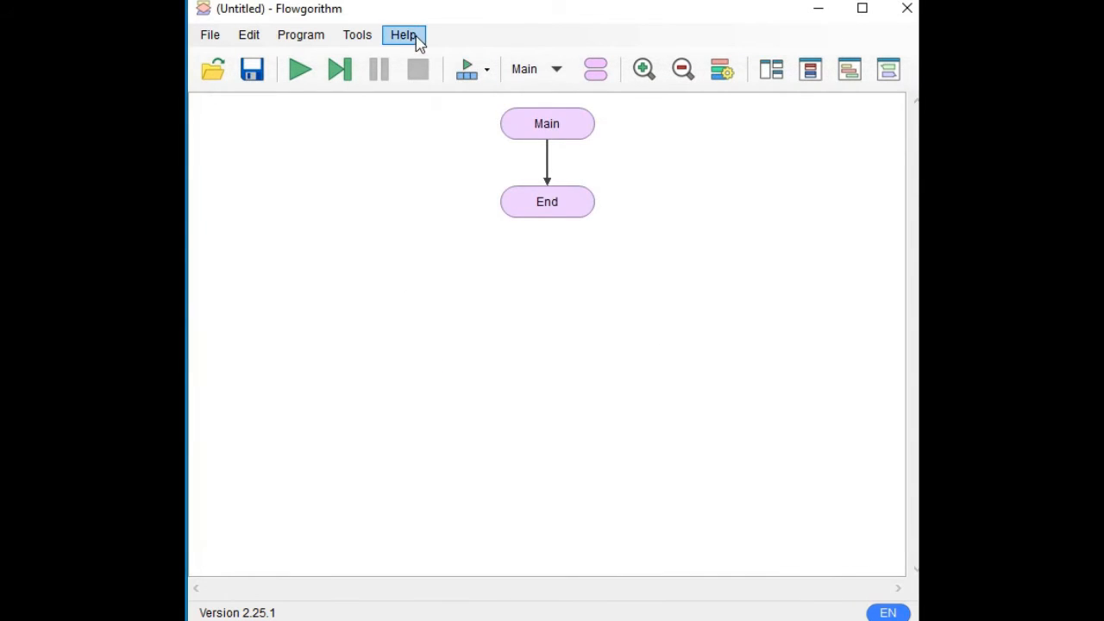
click(404, 35)
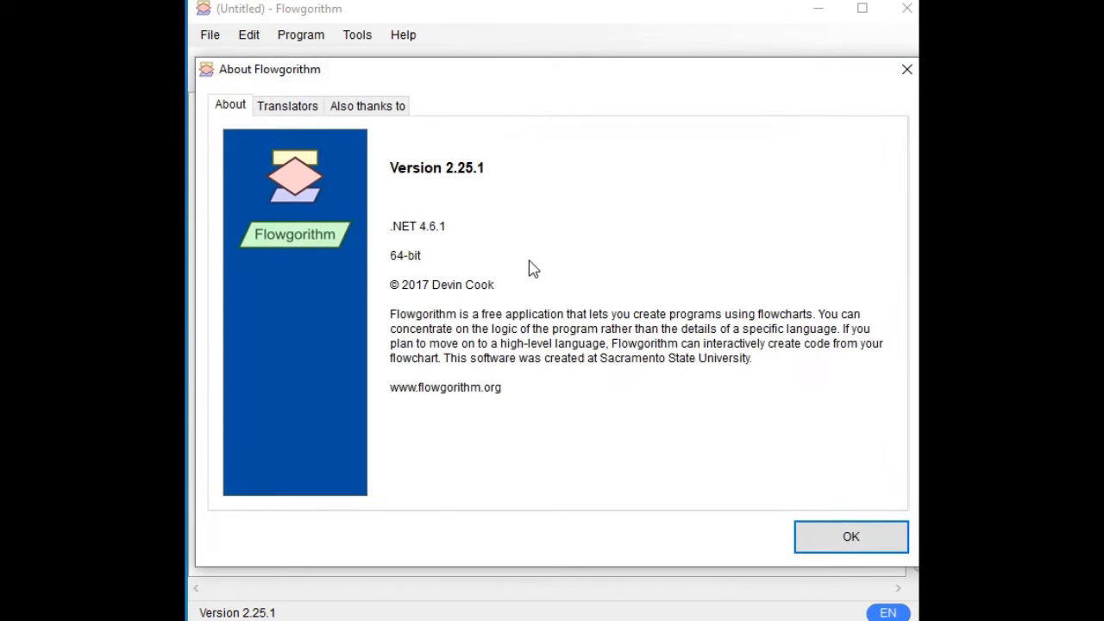
mouse_move(431, 411)
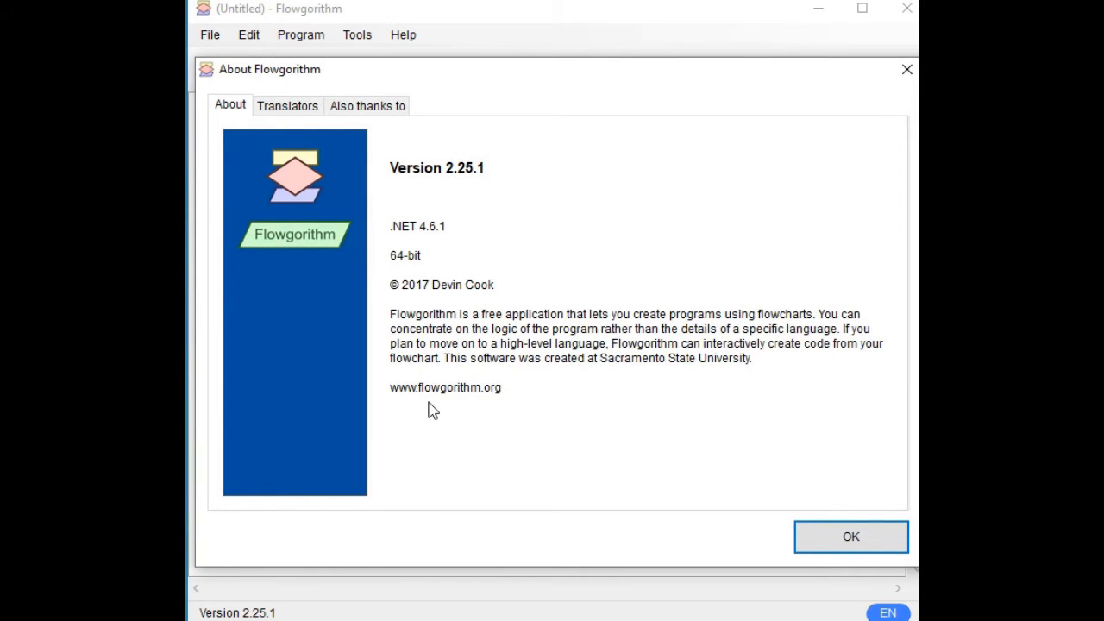
mouse_move(677, 504)
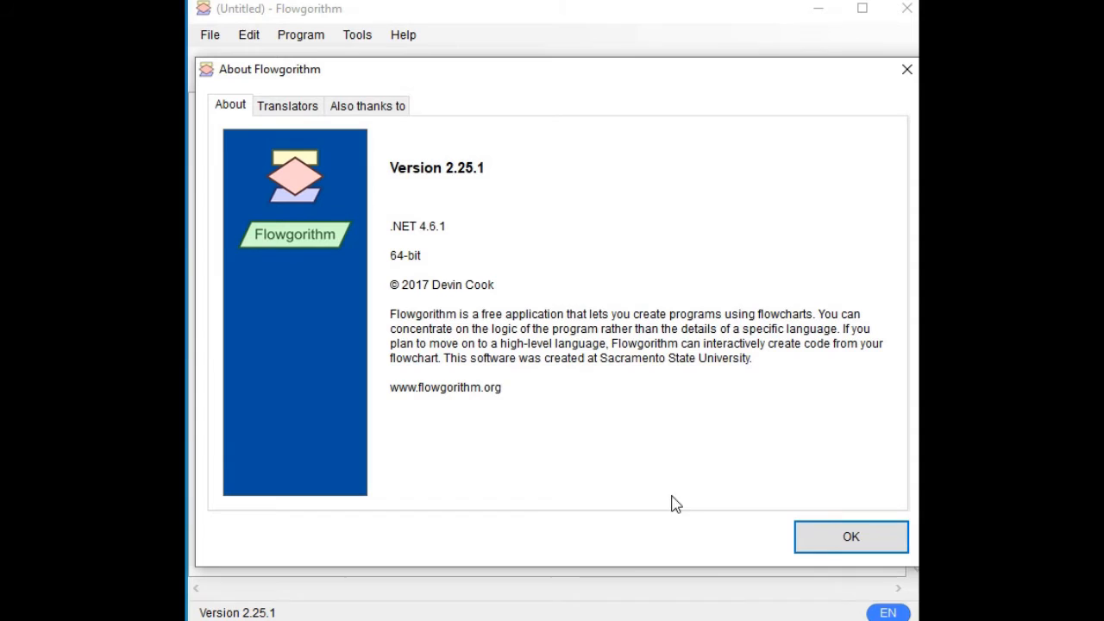
click(850, 537)
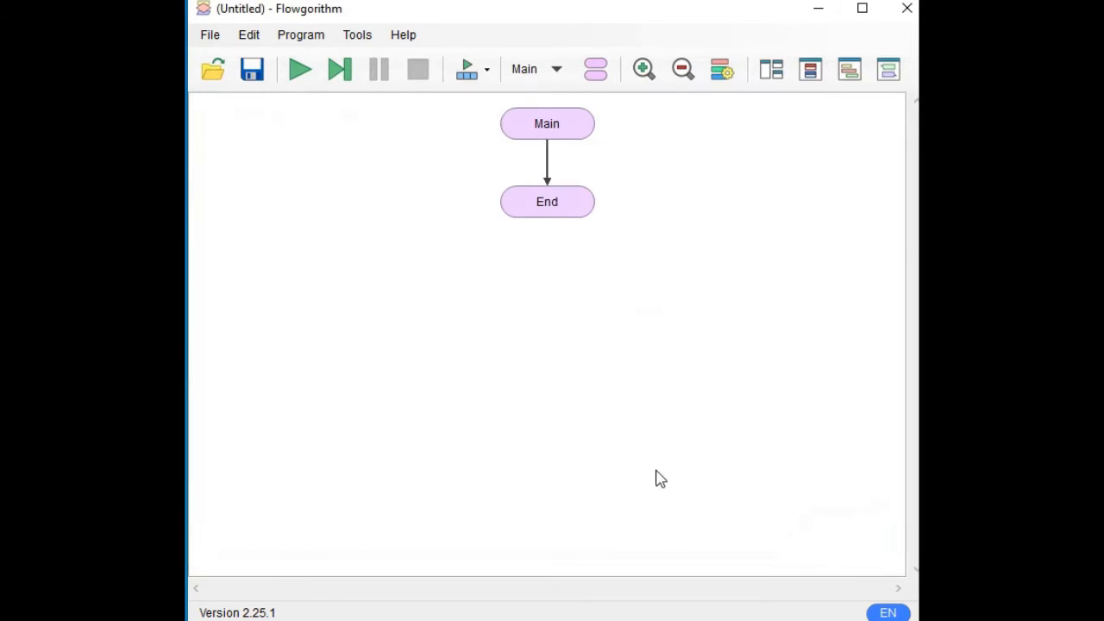
mouse_move(659, 472)
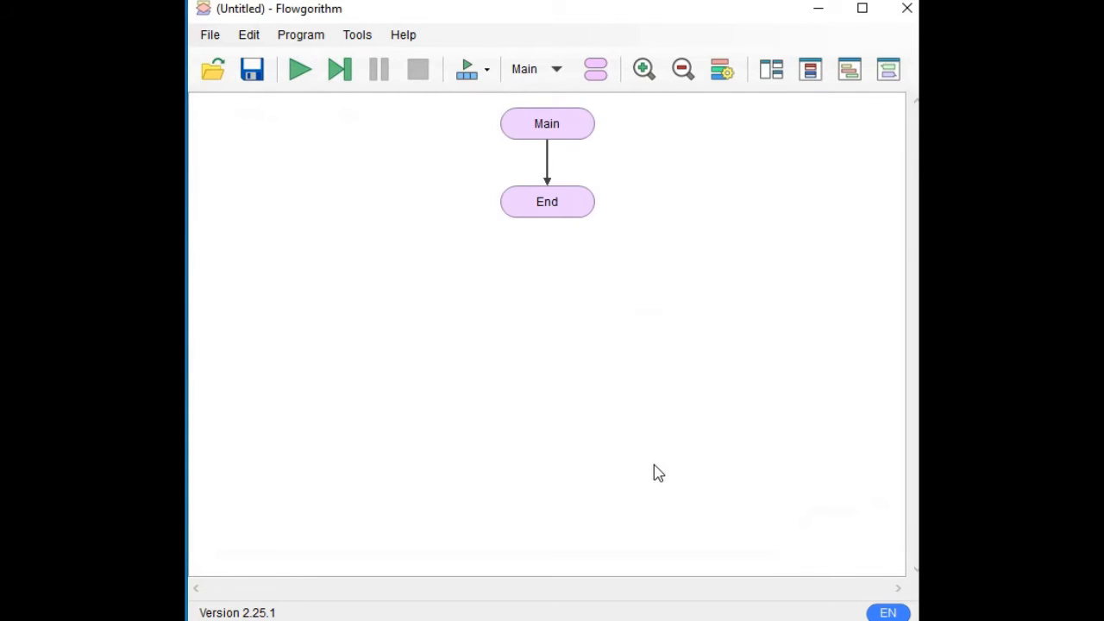
mouse_move(662, 473)
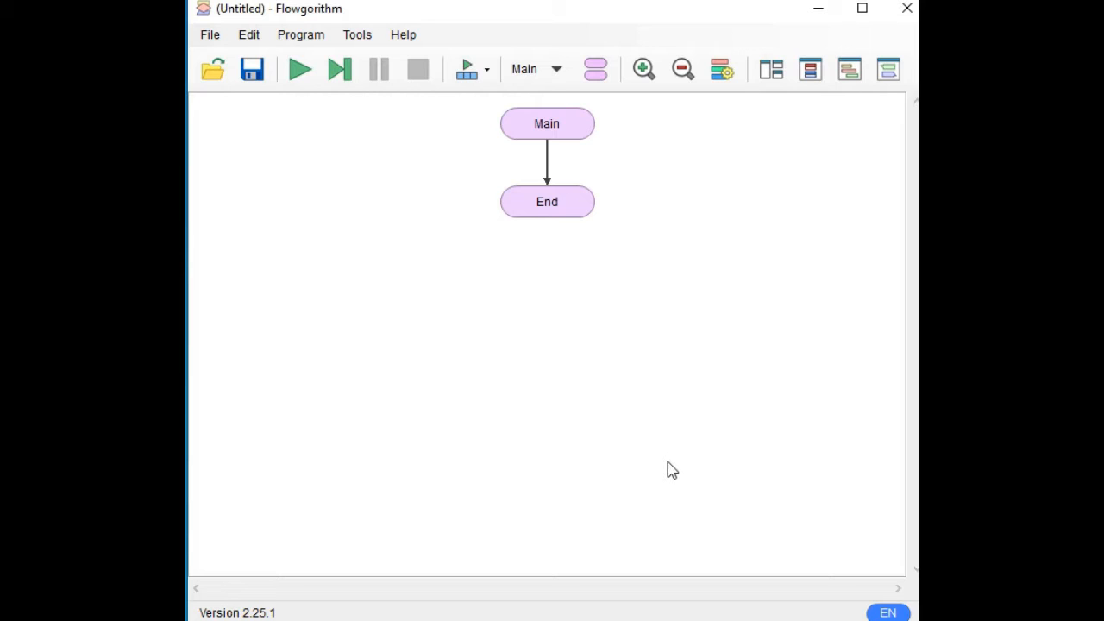
mouse_move(672, 479)
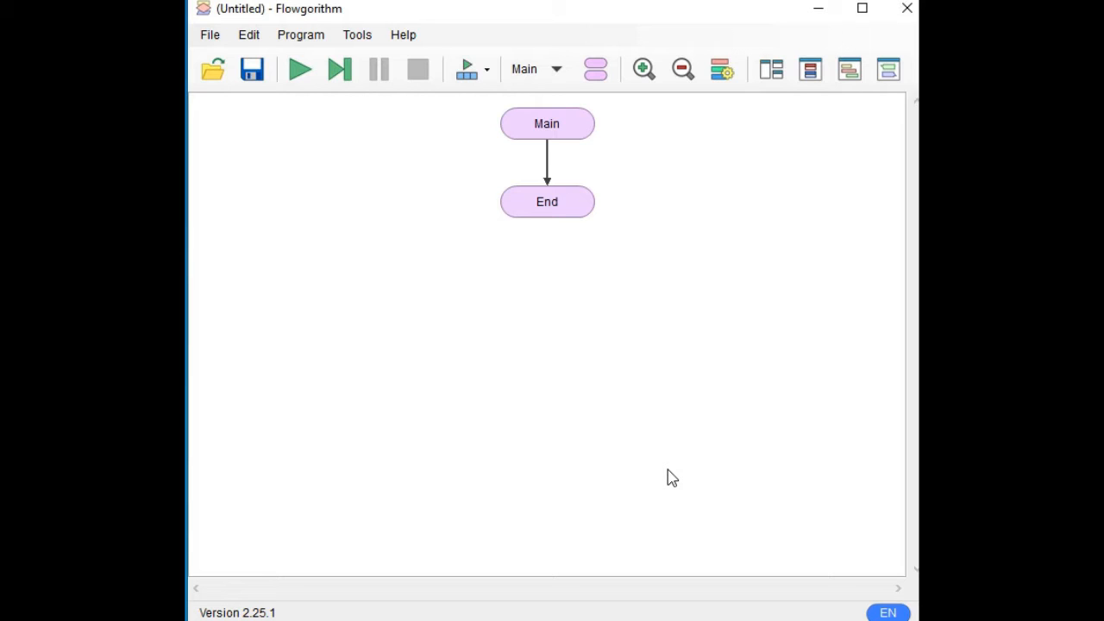
mouse_move(673, 481)
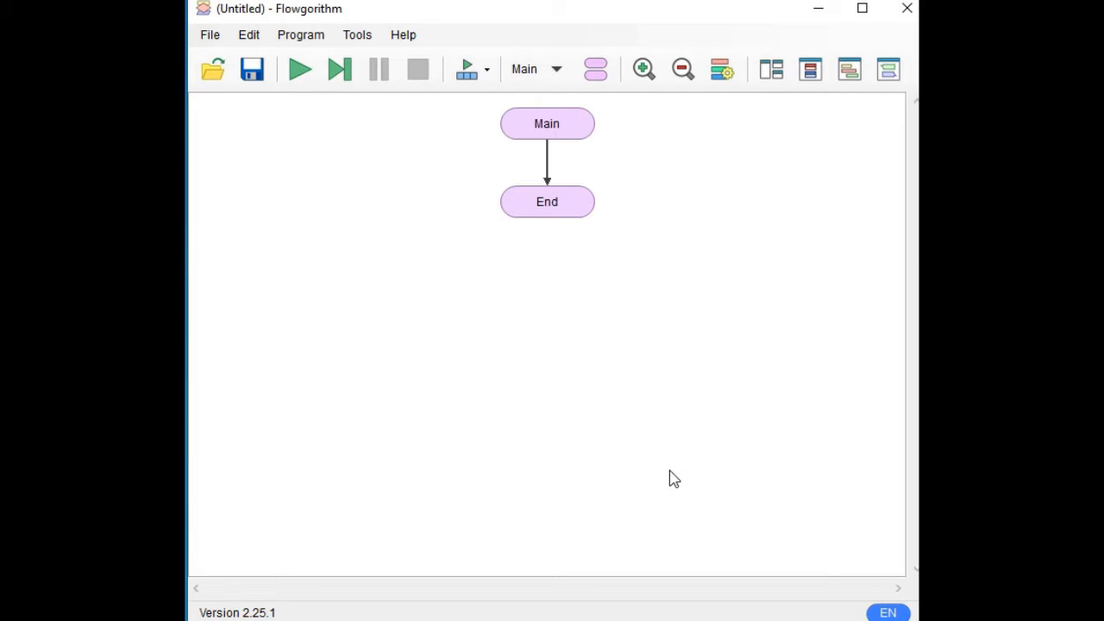
mouse_move(676, 469)
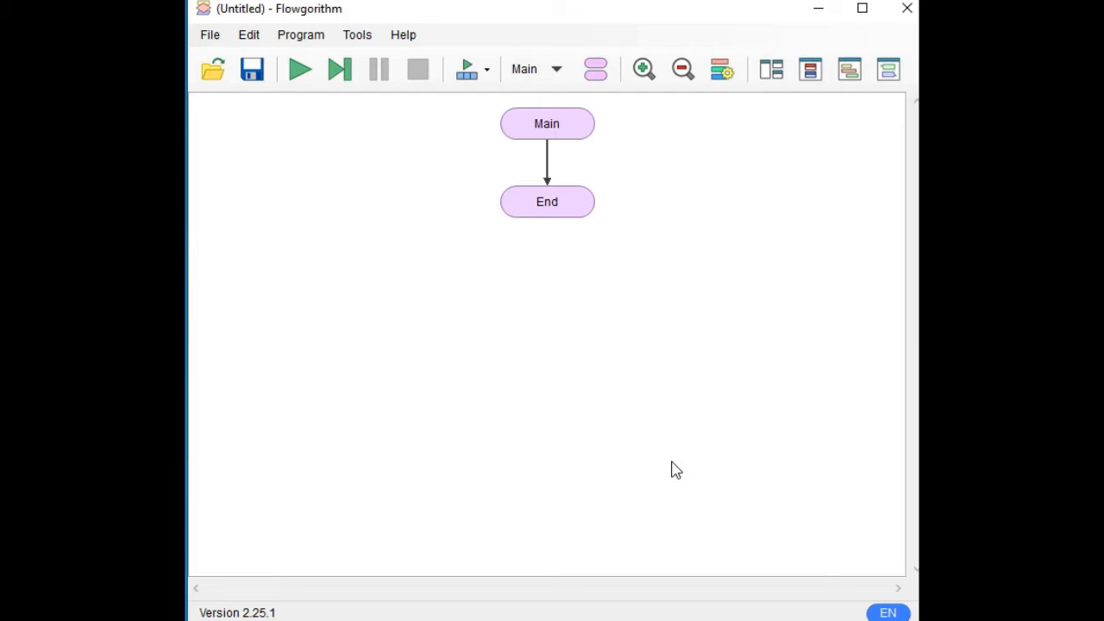
mouse_move(679, 479)
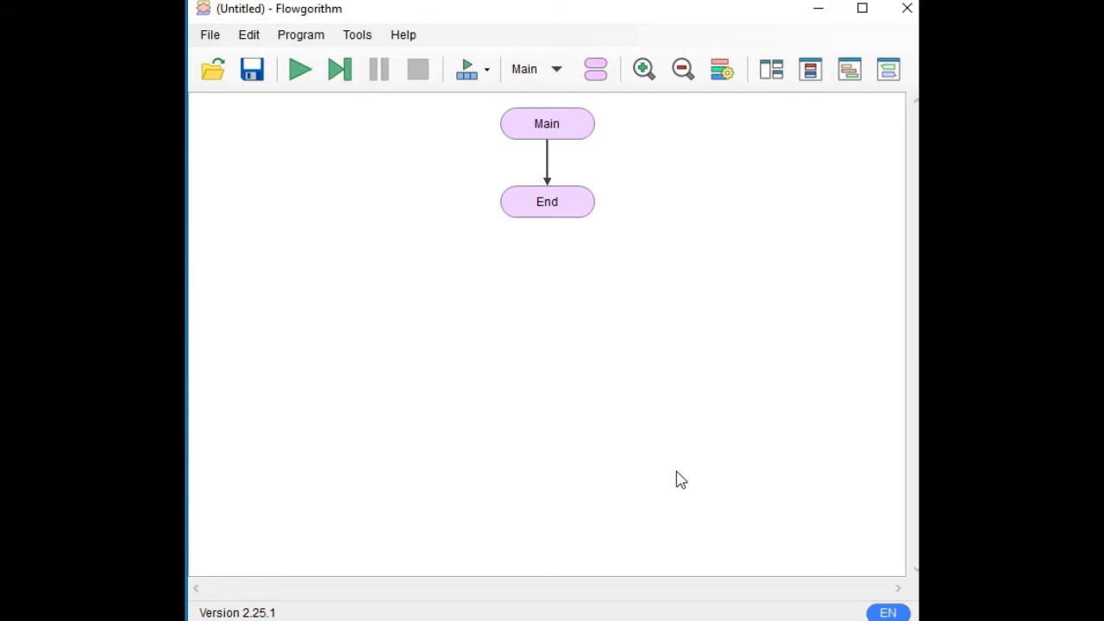
mouse_move(352, 101)
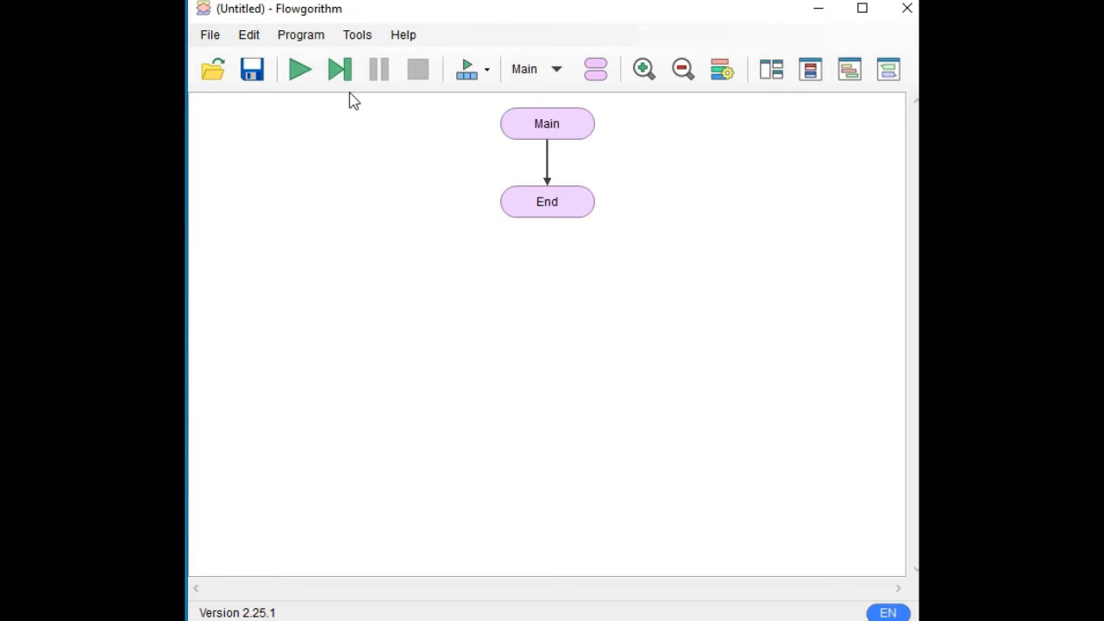
mouse_move(497, 112)
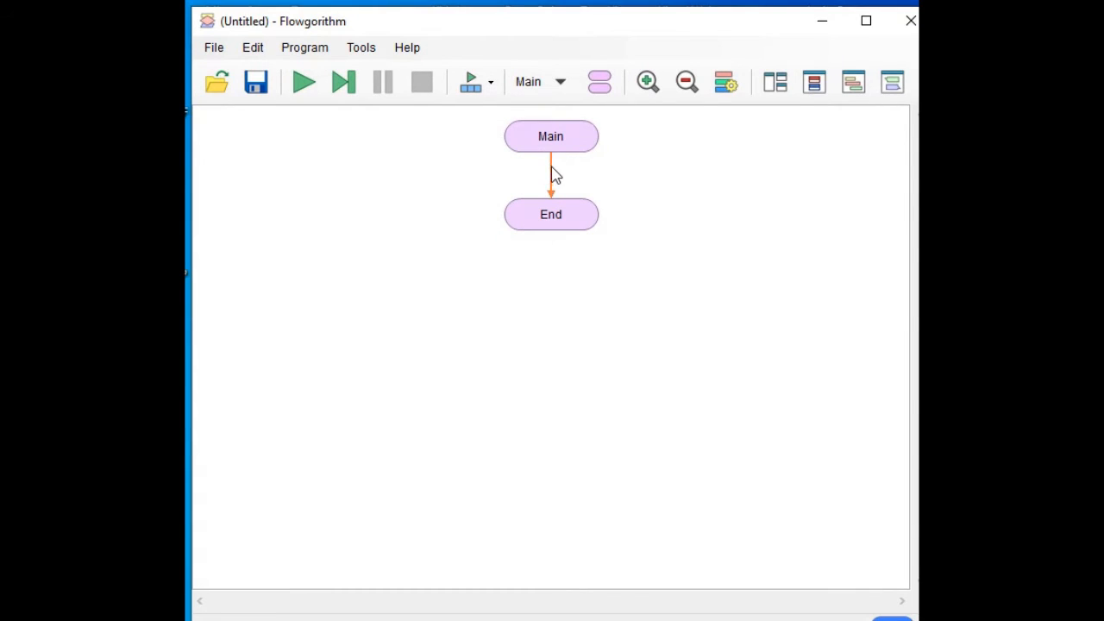
- Insert a Declare shape after Main and set it to integer variable a
click(550, 176)
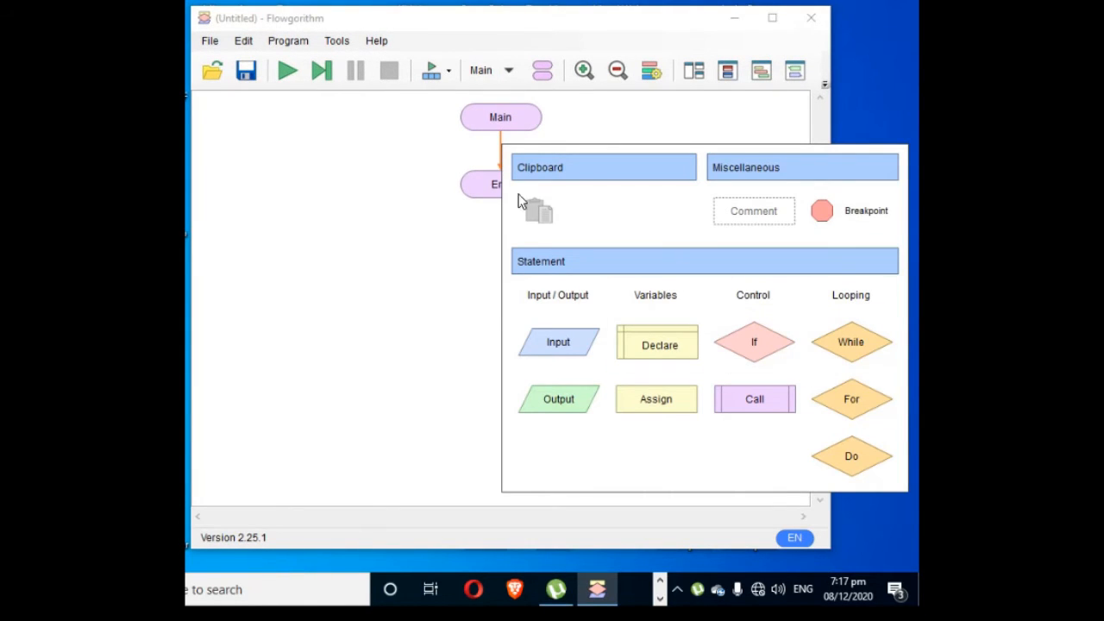
mouse_move(548, 304)
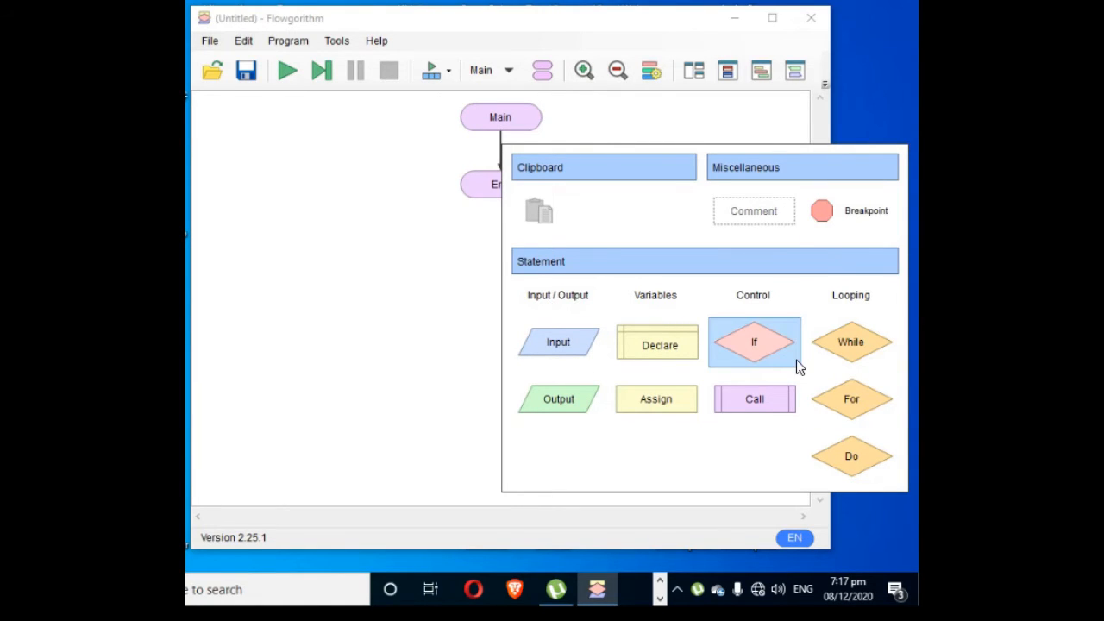
mouse_move(618, 476)
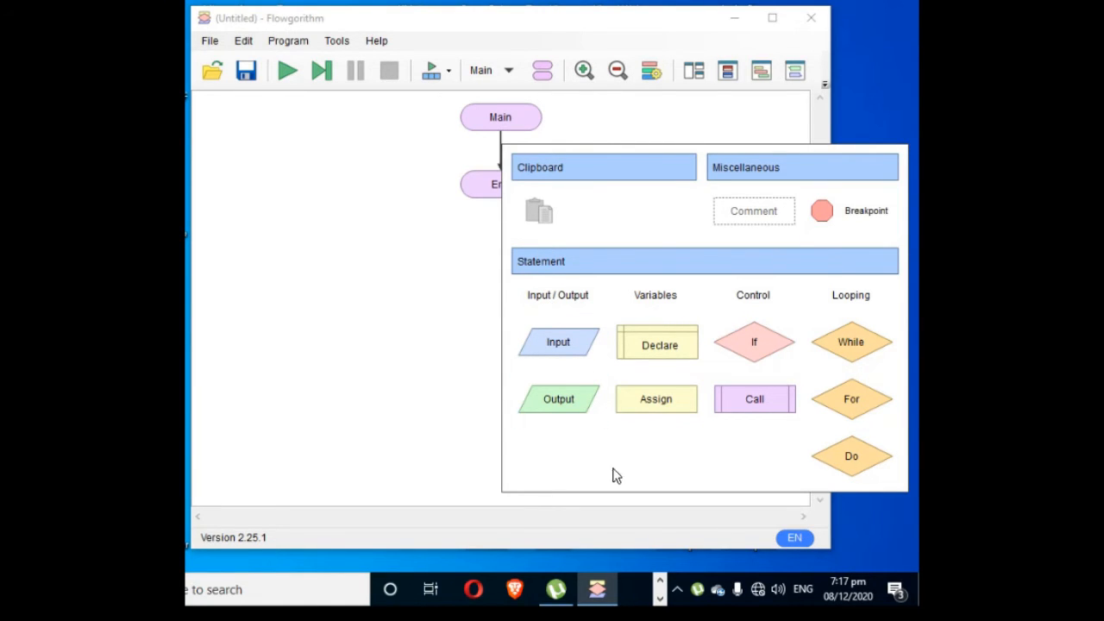
mouse_move(600, 493)
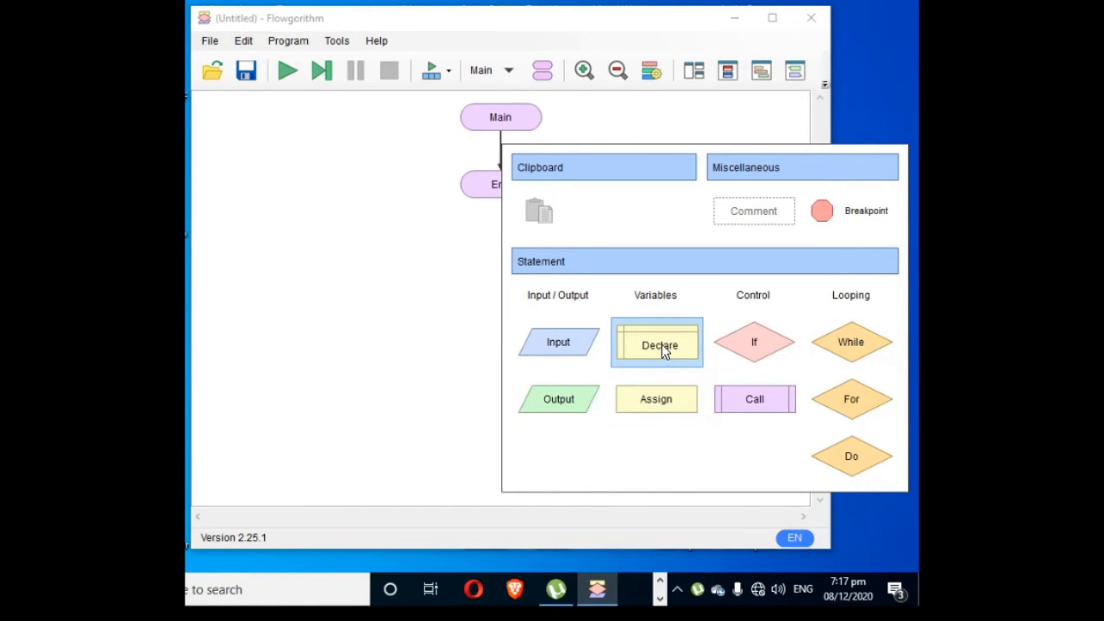
click(655, 342)
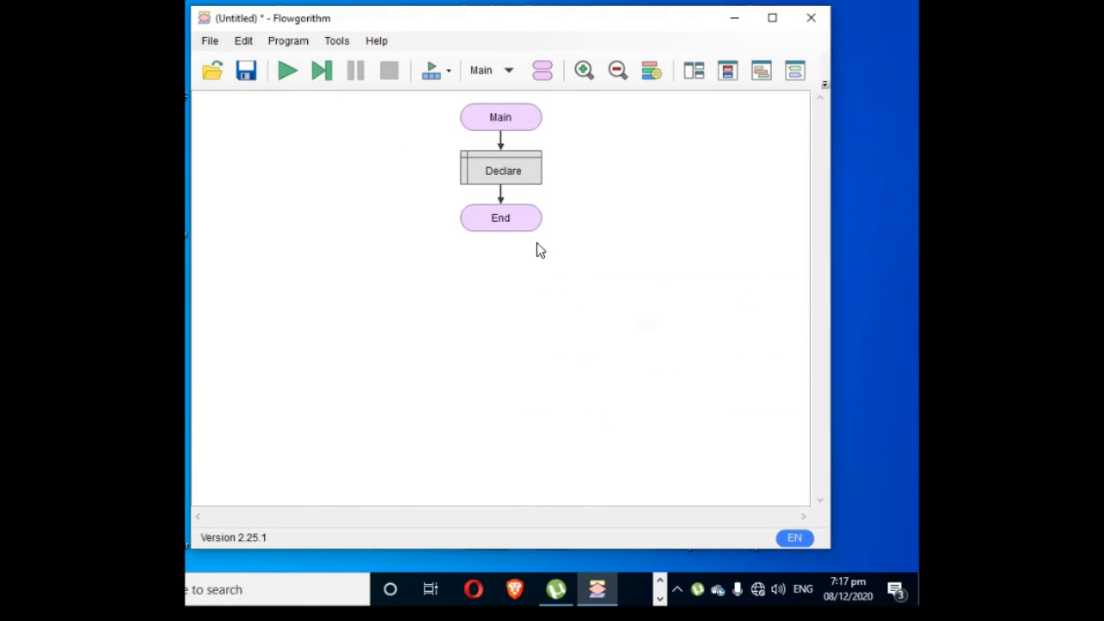
click(500, 170)
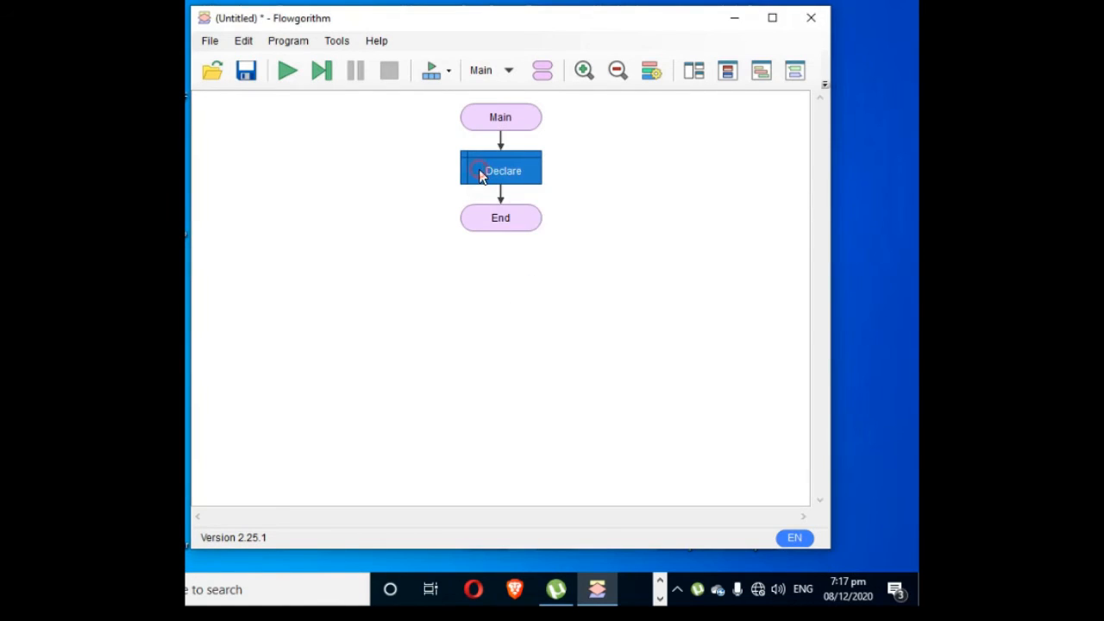
double_click(500, 171)
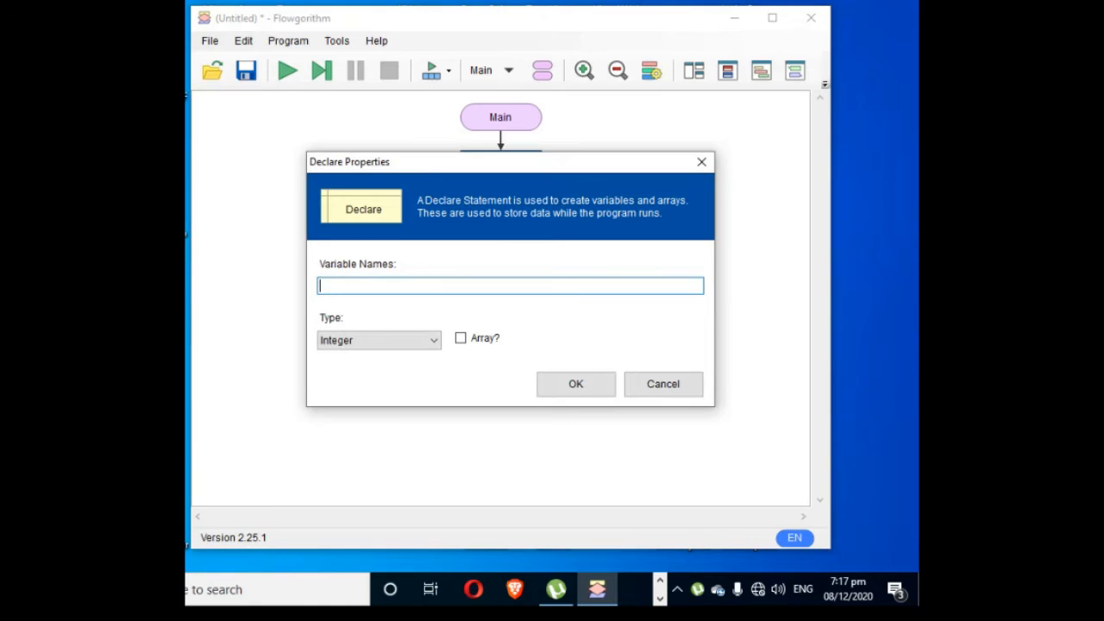
click(576, 383)
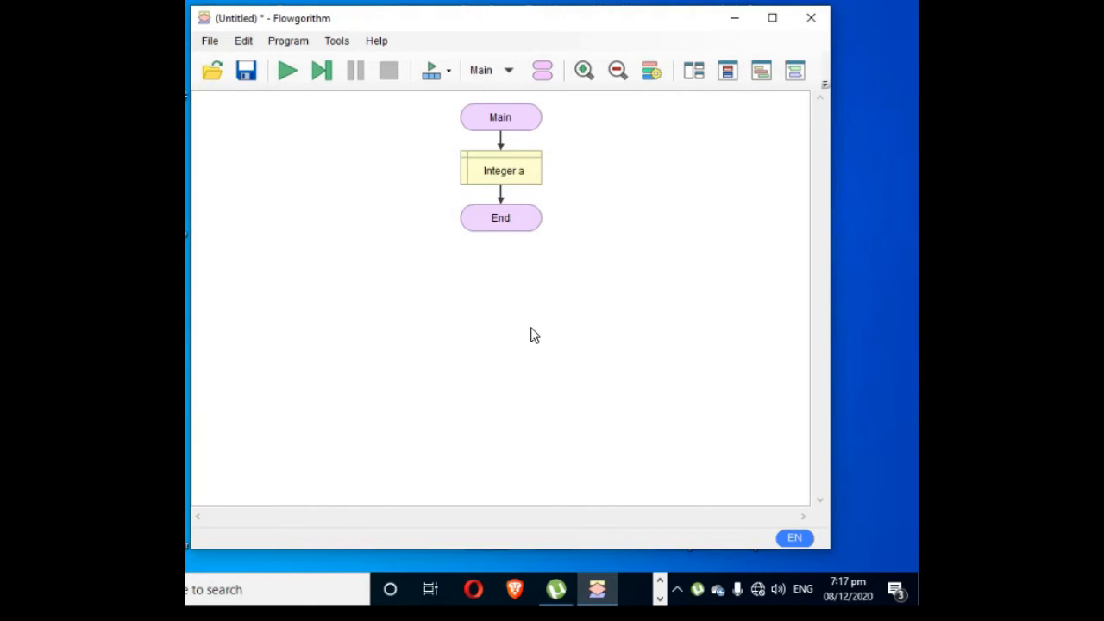
- Insert a Declare shape below Integer a and set it to integer variable b
right_click(502, 171)
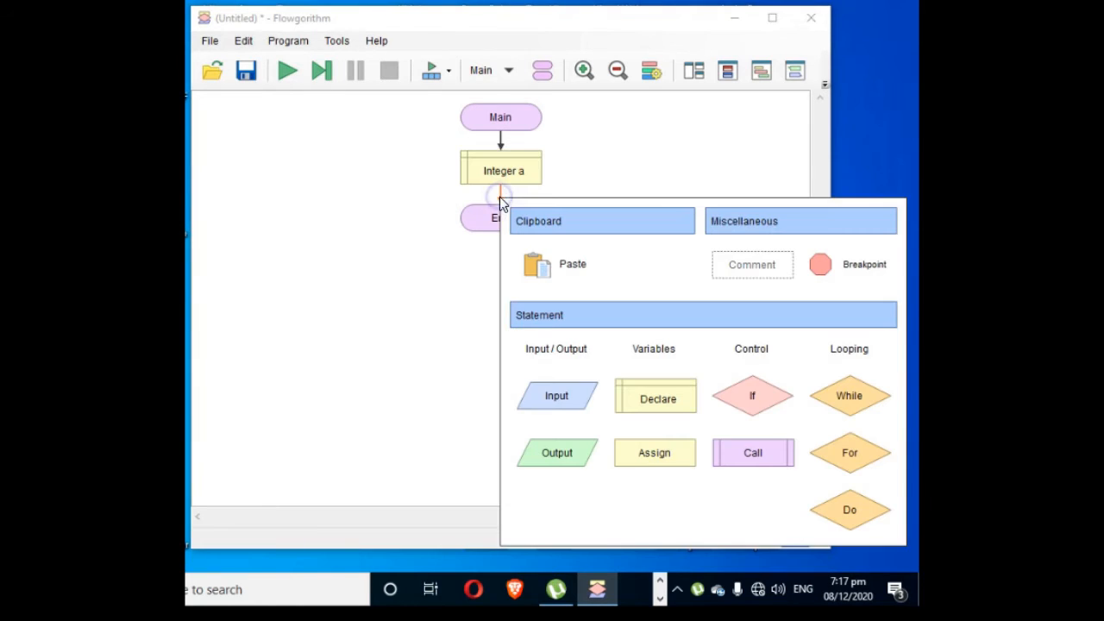
click(656, 395)
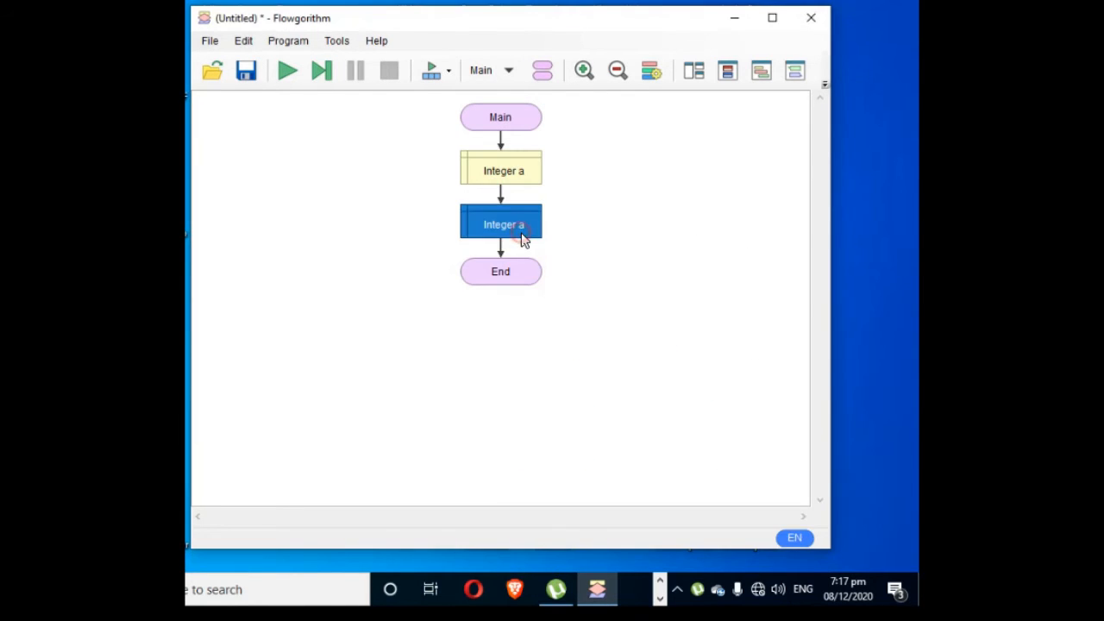
double_click(504, 224)
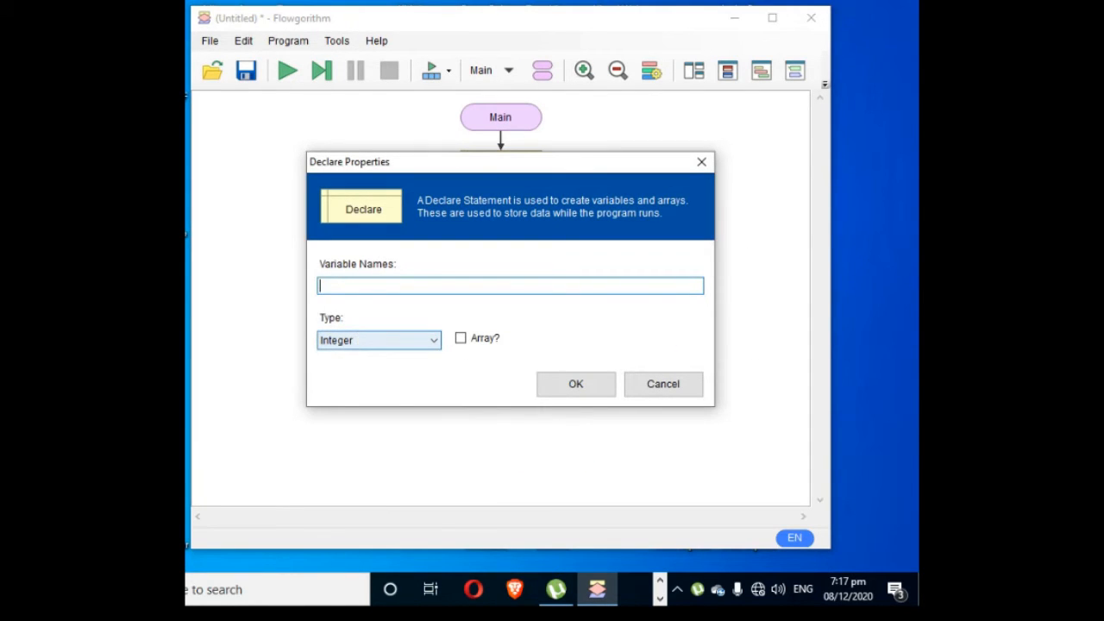
text(b)
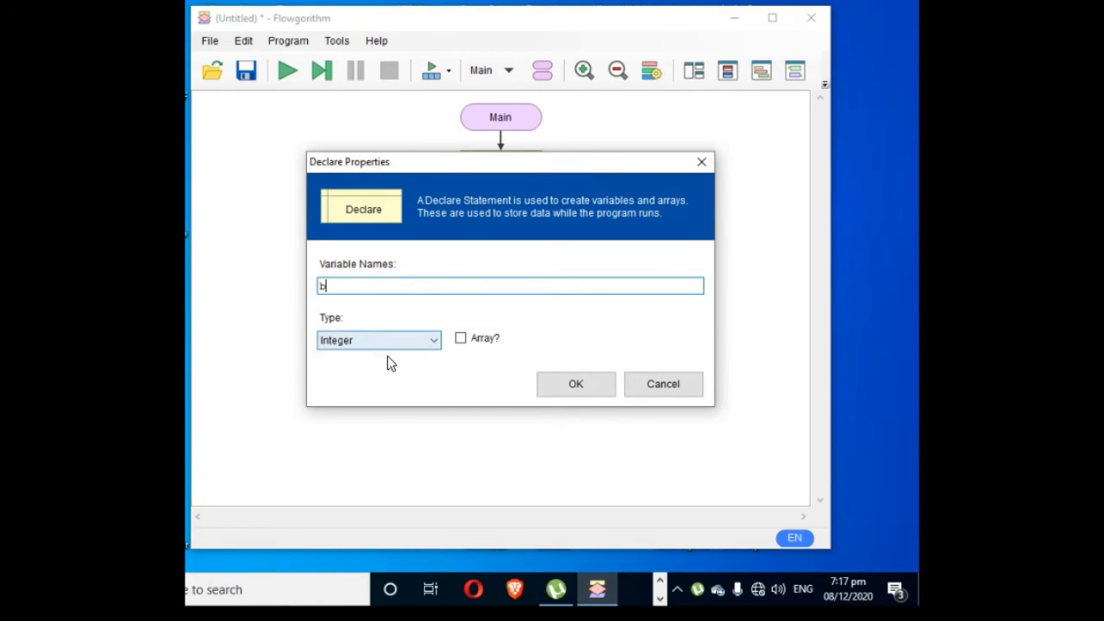
click(576, 383)
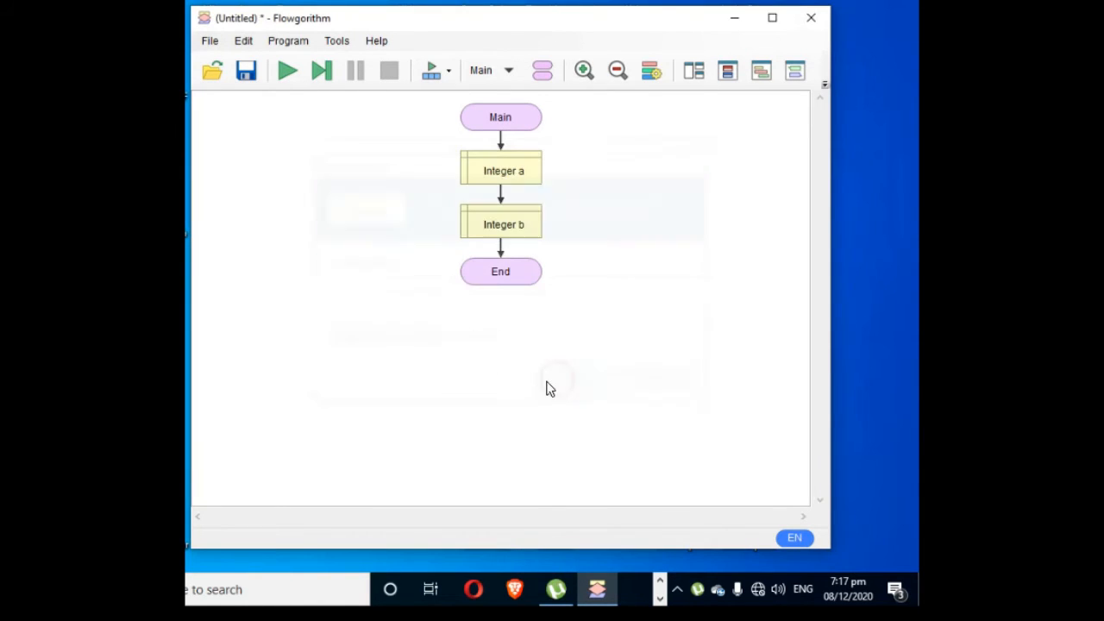
right_click(500, 225)
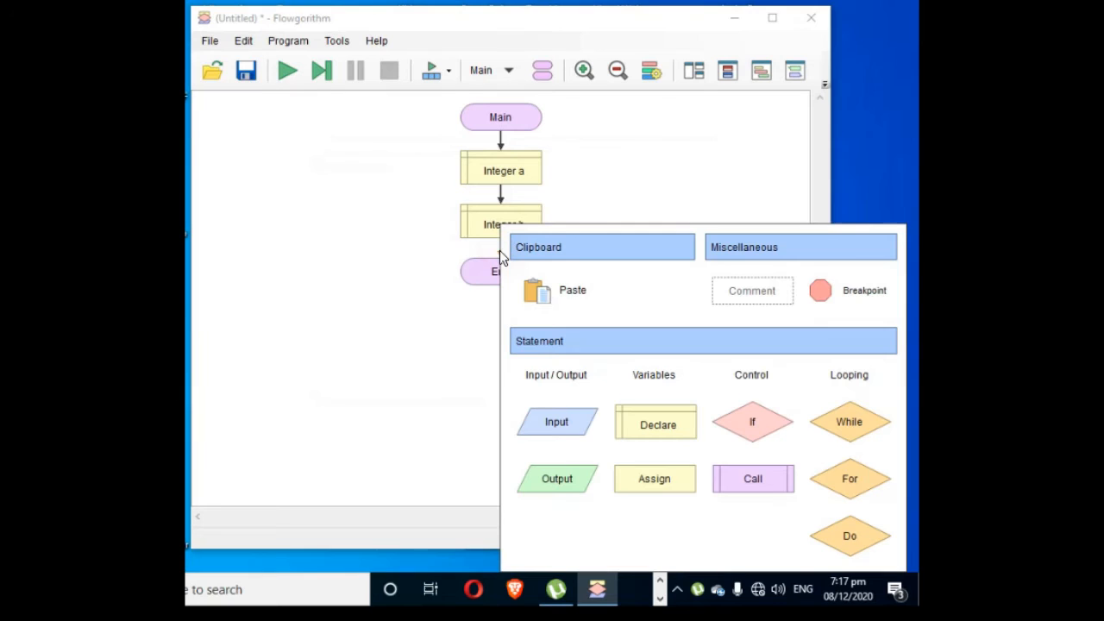
- Add Input shapes reading a and then b below the declarations
click(556, 421)
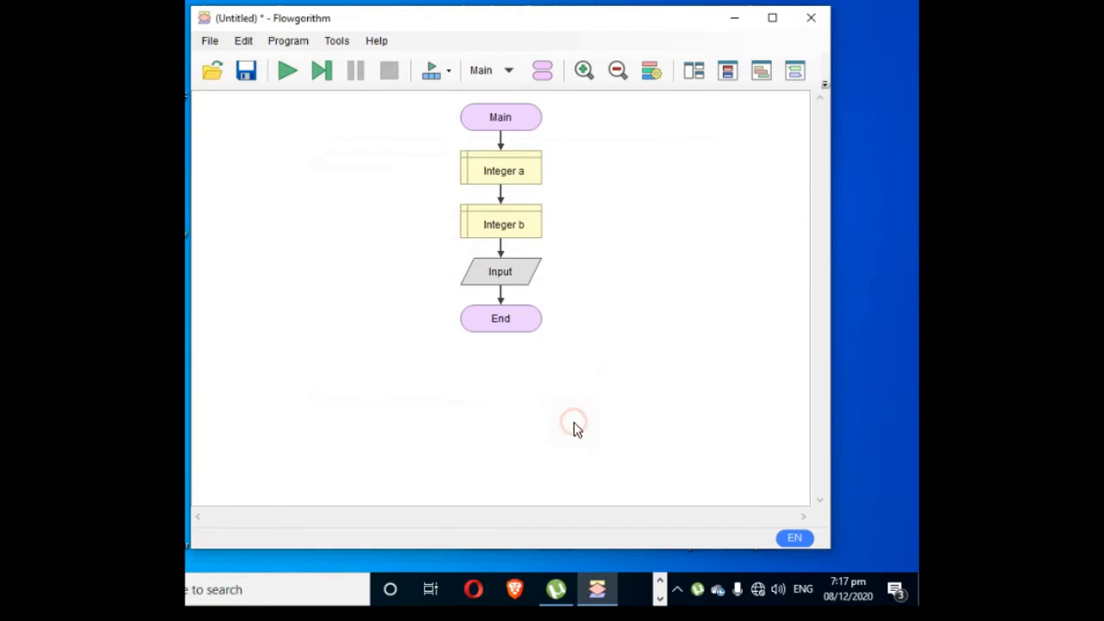
double_click(500, 271)
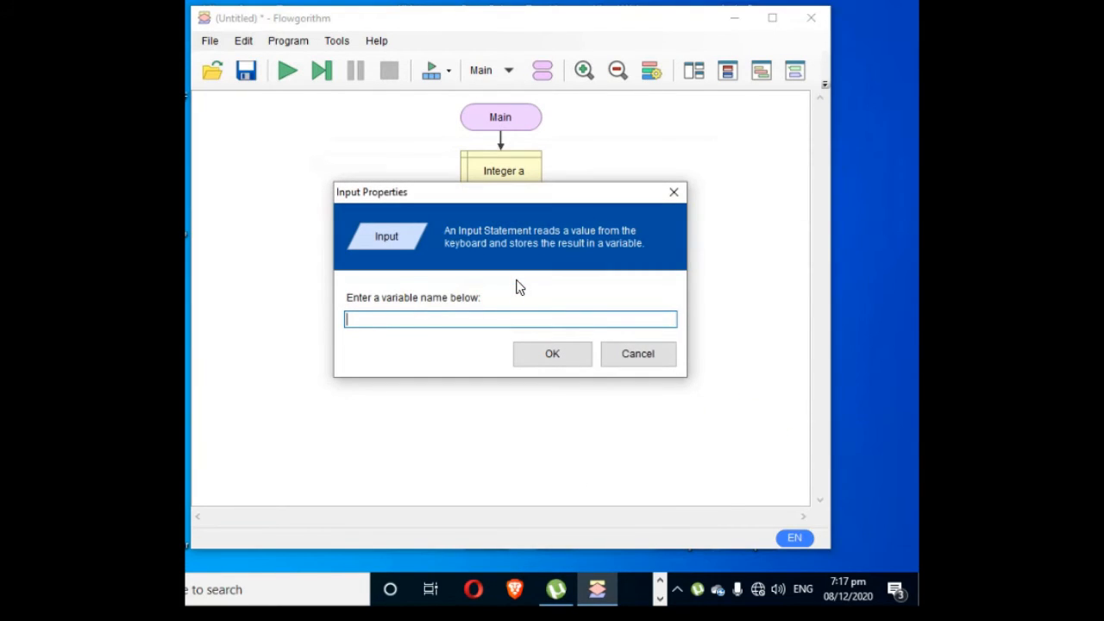
click(552, 354)
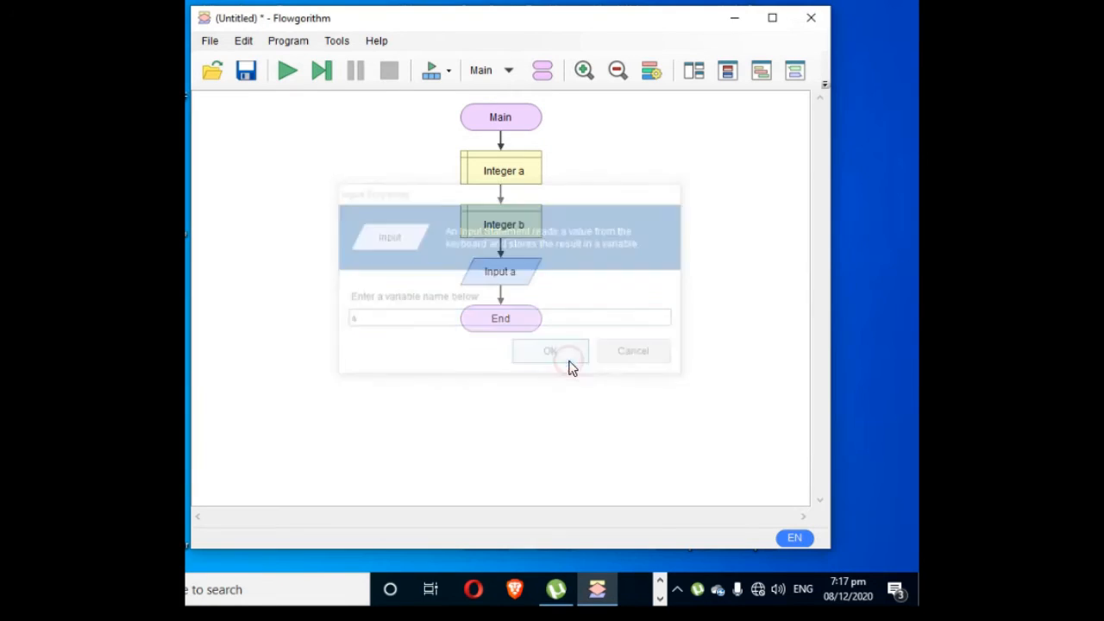
right_click(501, 272)
text(b)
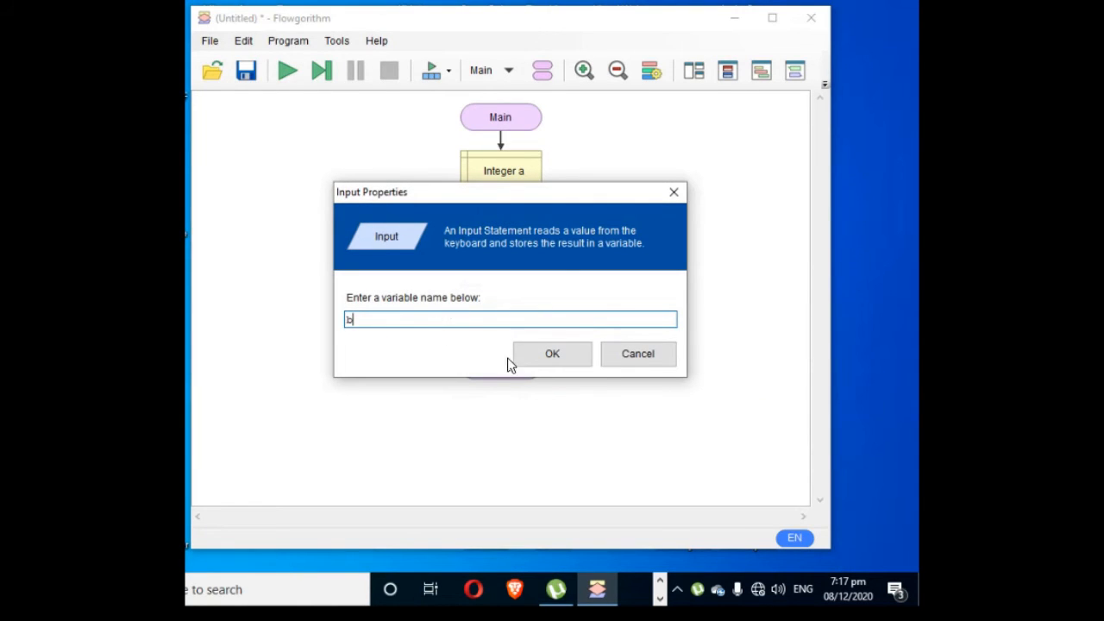
click(552, 353)
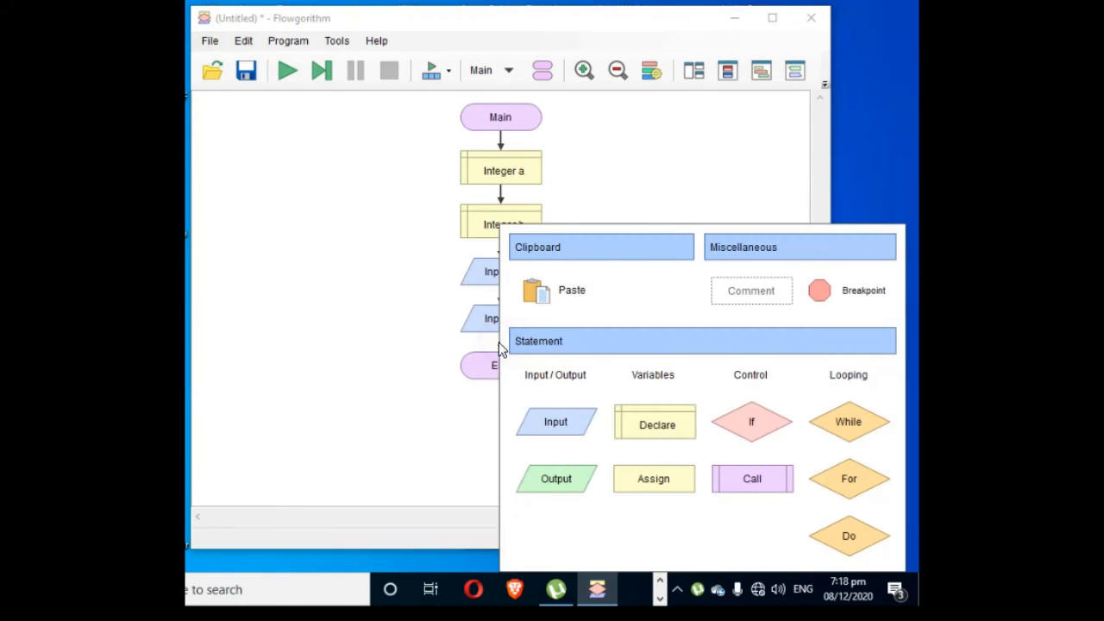
mouse_move(538, 407)
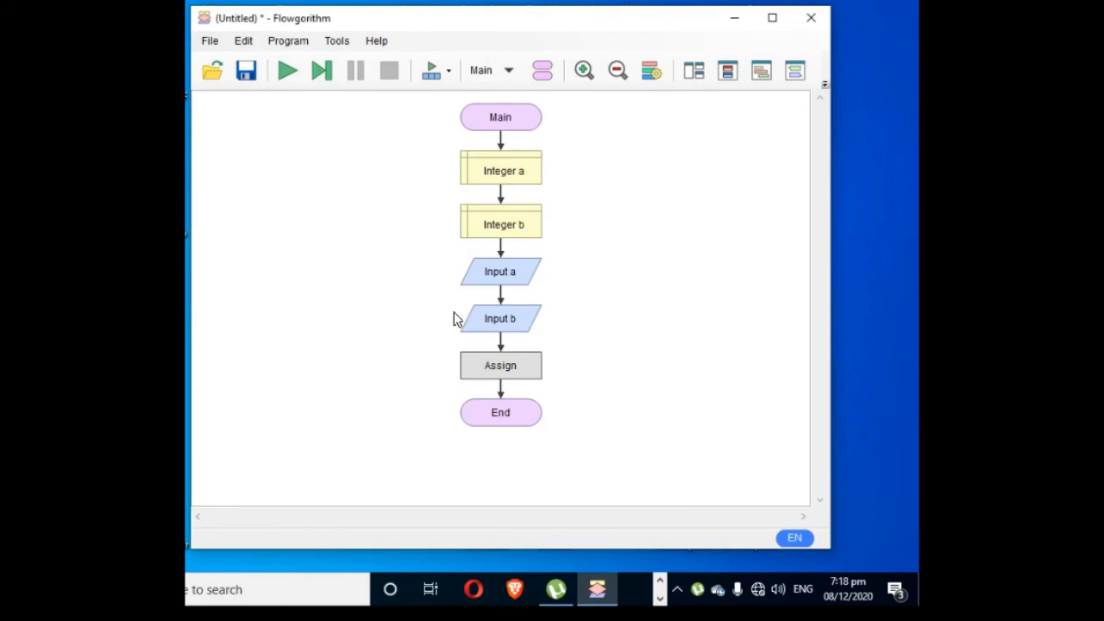
- Set the Assign shape to variable sum with expression a+b
double_click(500, 366)
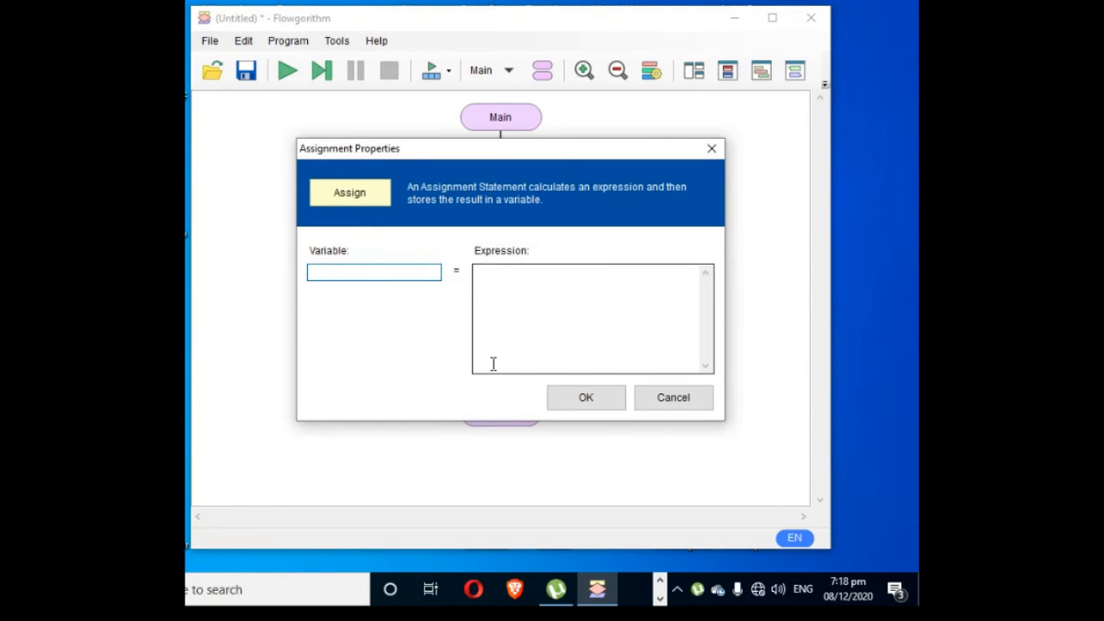
mouse_move(517, 366)
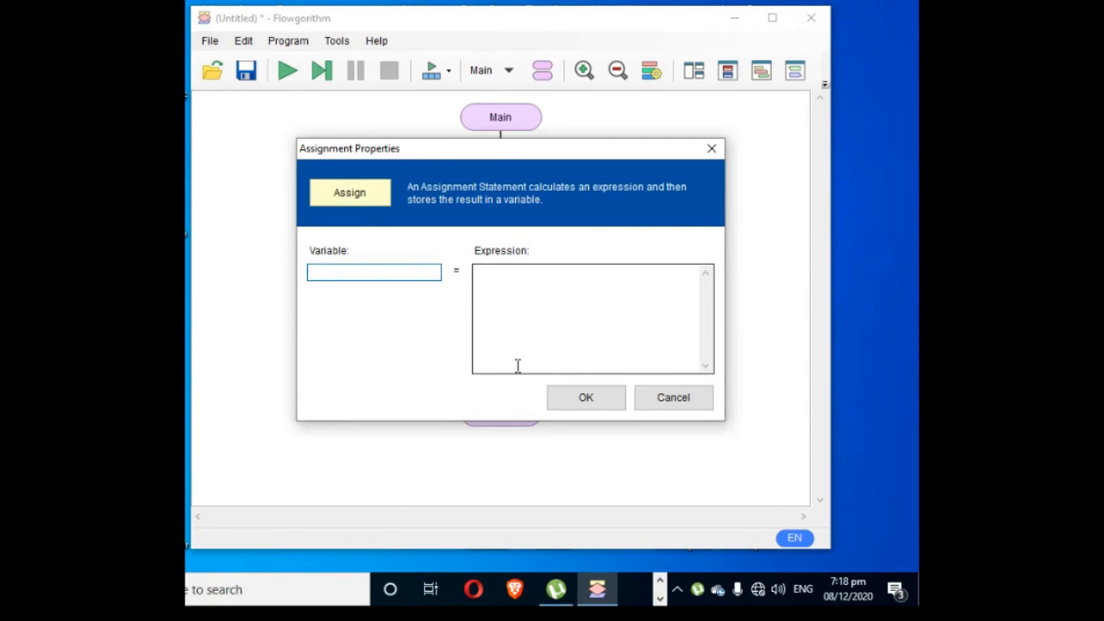
text(a)
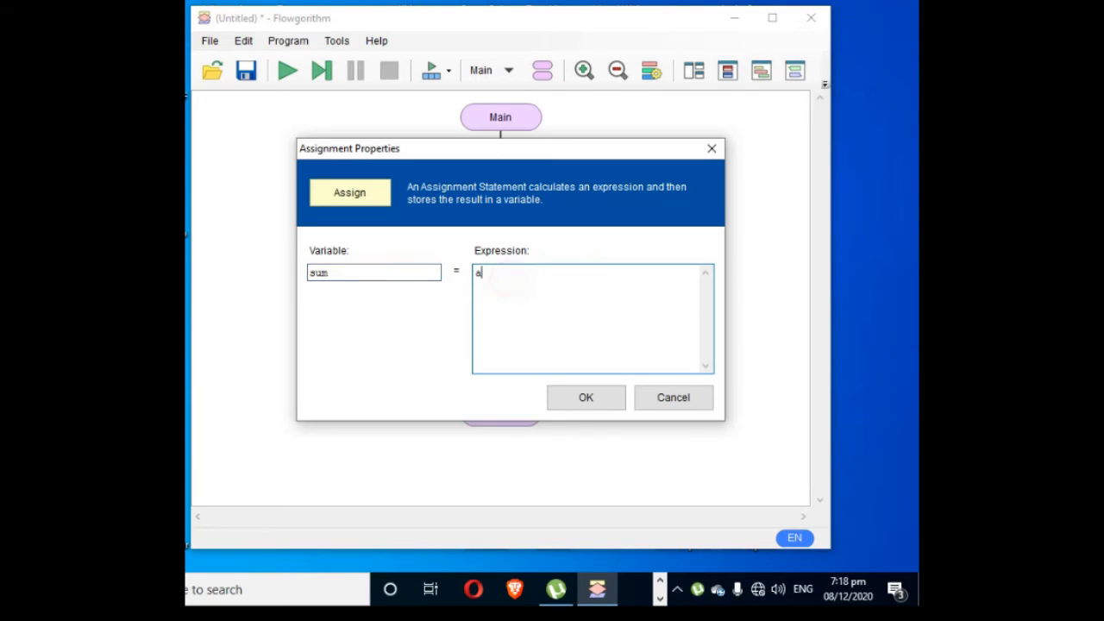
text(+b)
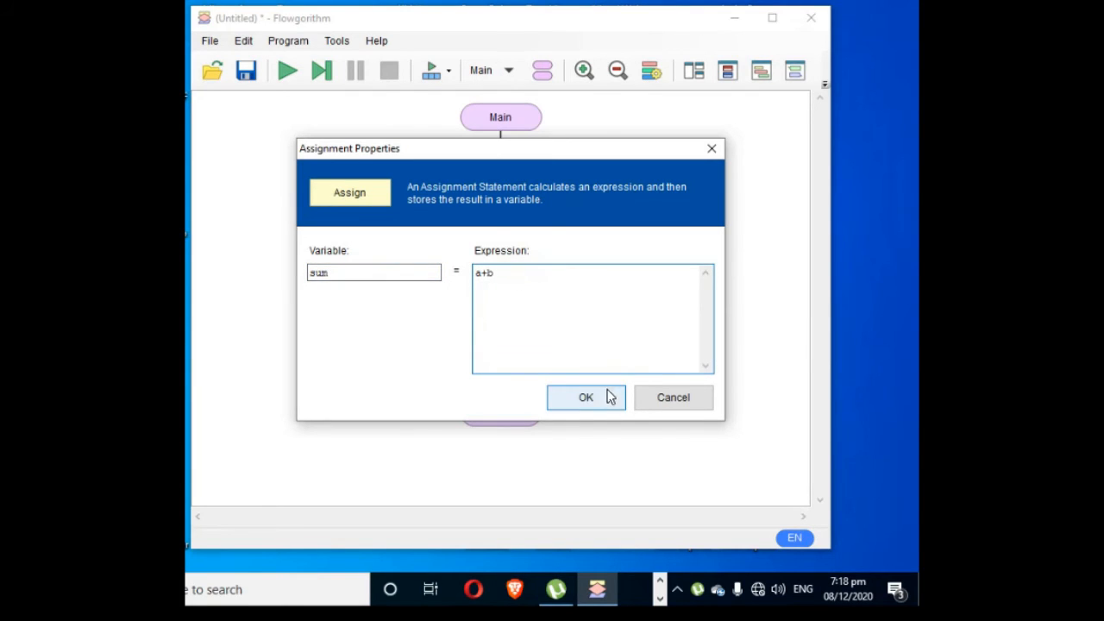
click(586, 396)
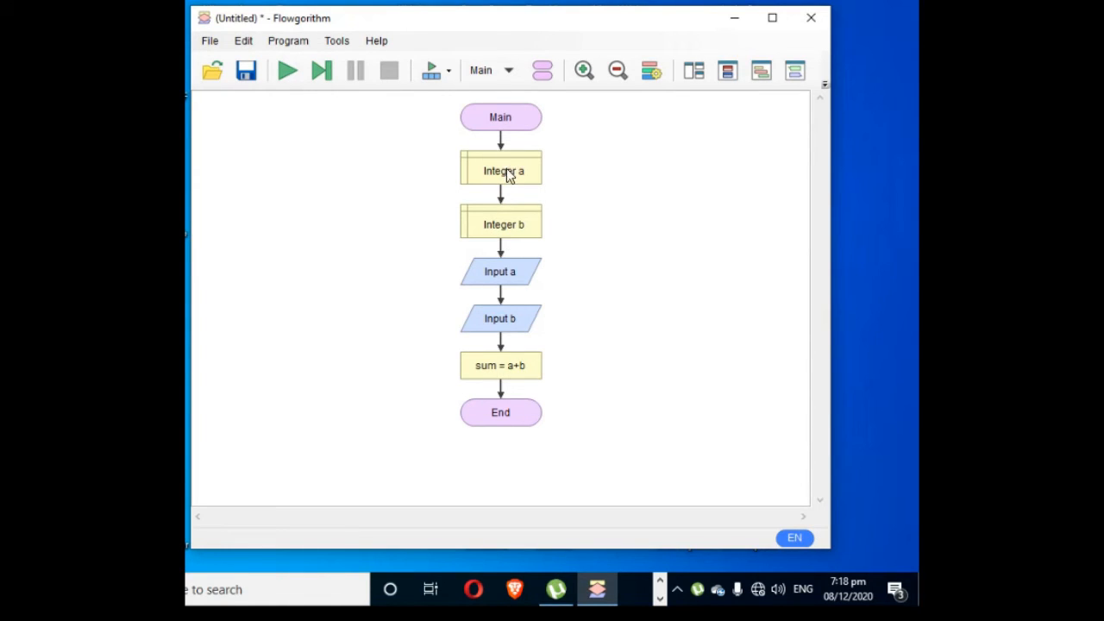
mouse_move(504, 142)
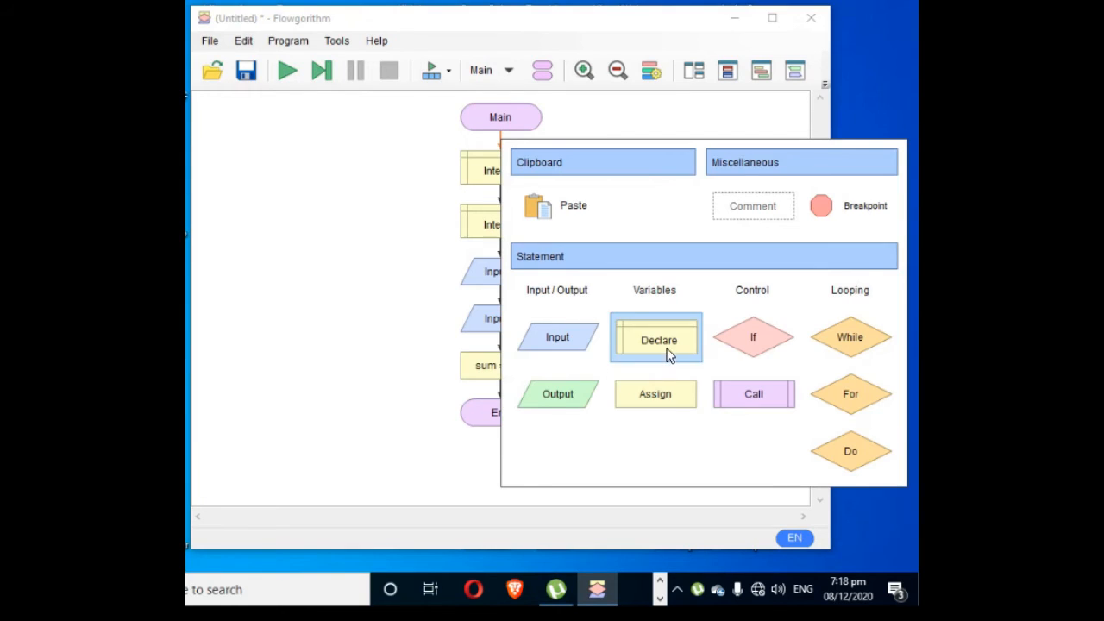
- Insert a Declare shape right after Main creating integer variable sum
click(659, 336)
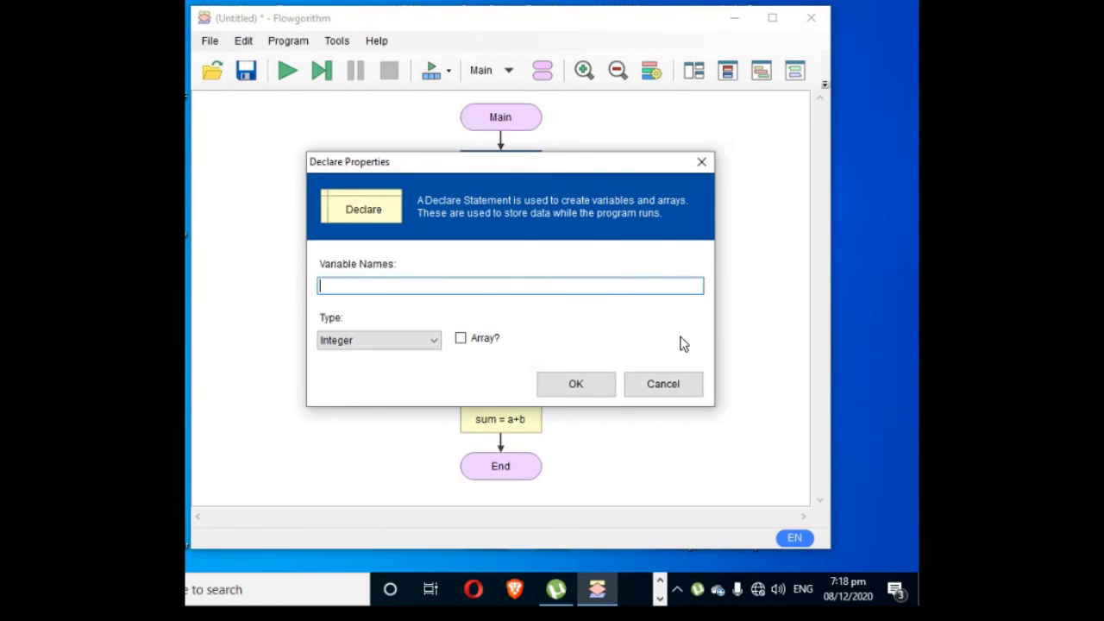
text(sum)
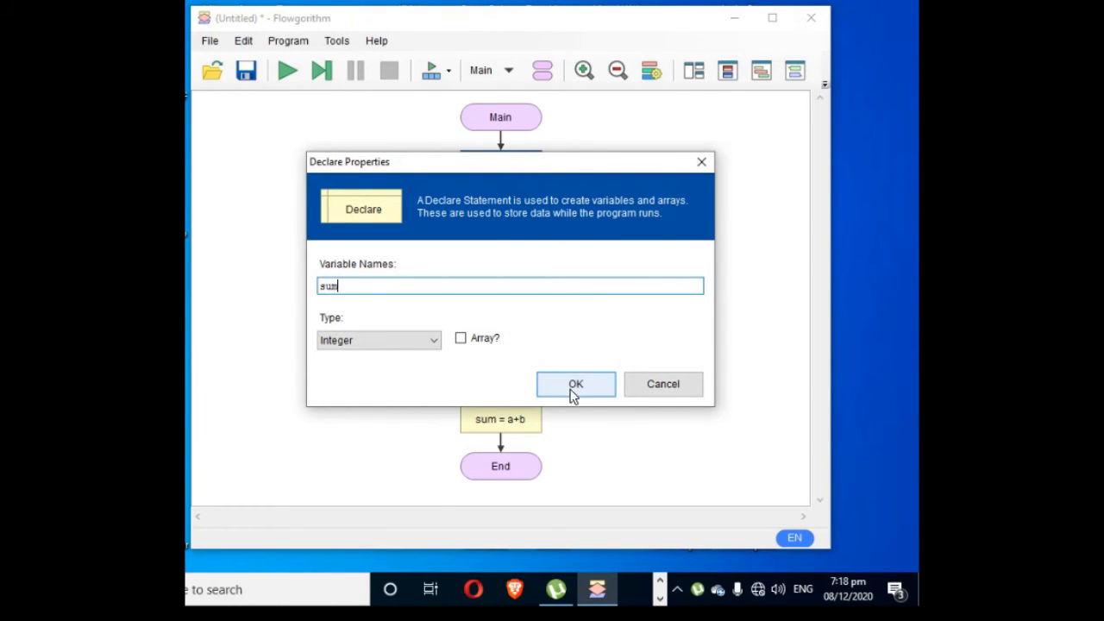
click(576, 383)
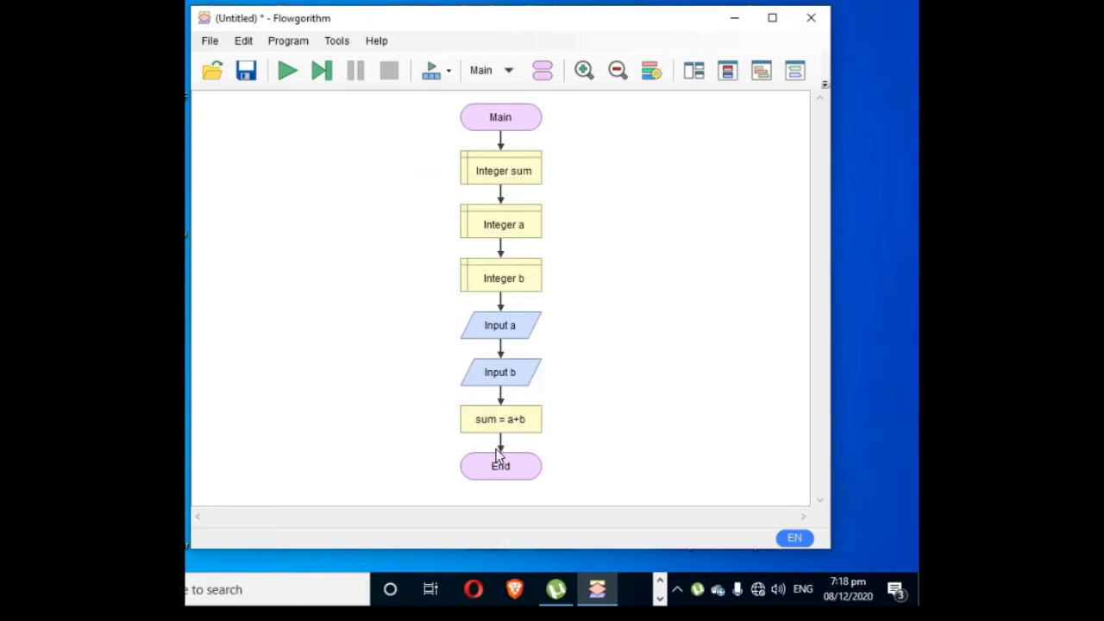
right_click(500, 448)
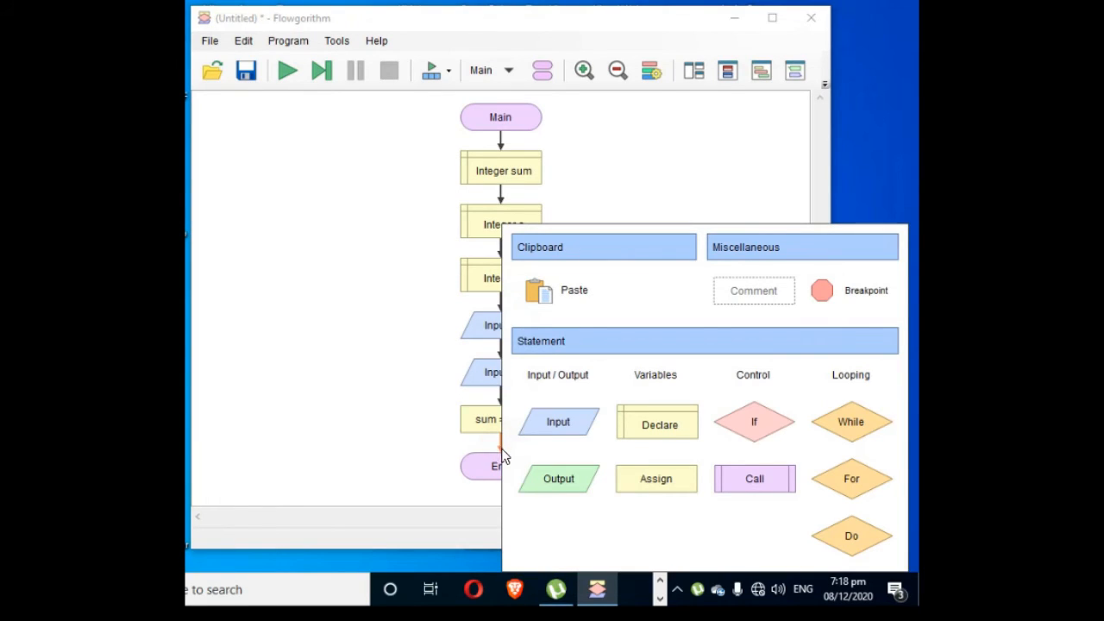
mouse_move(559, 480)
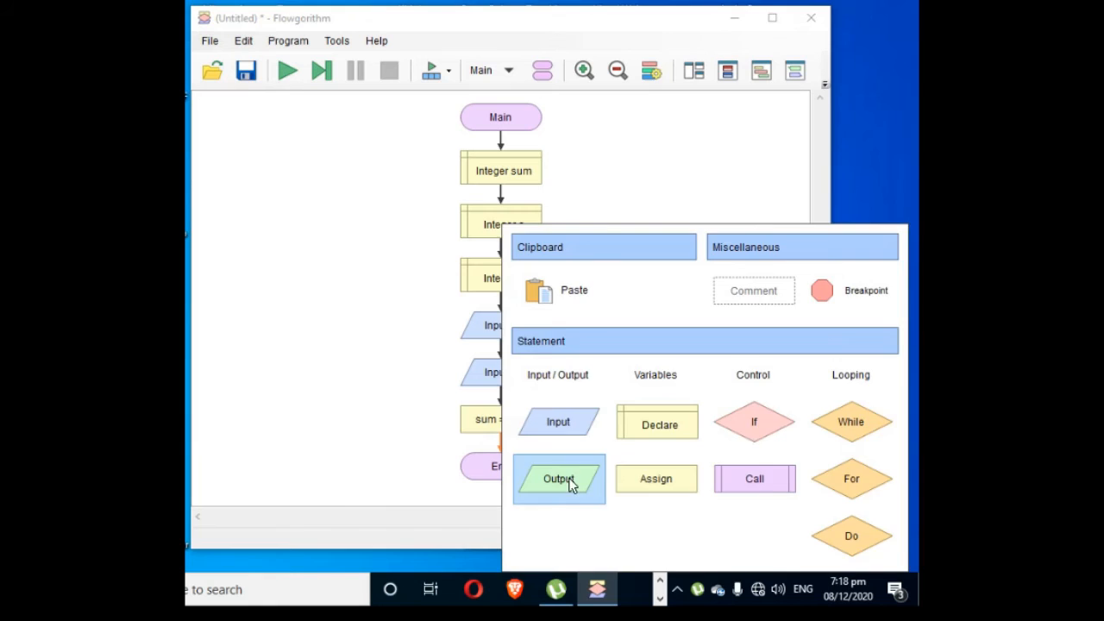
- Add an Output shape displaying sum between the assignment and End
click(559, 480)
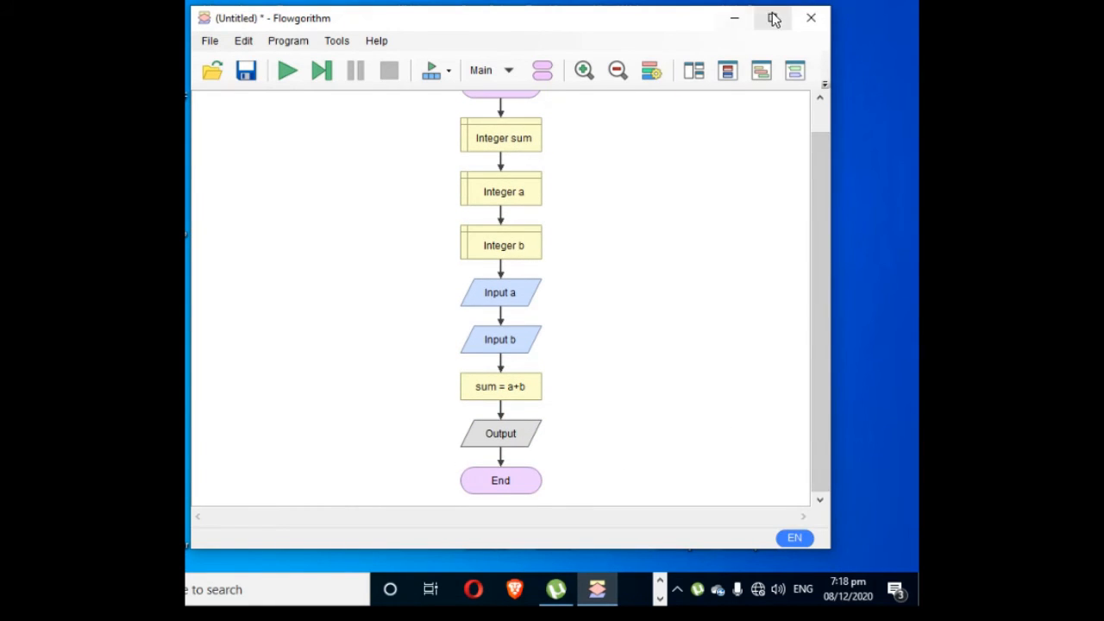
click(773, 17)
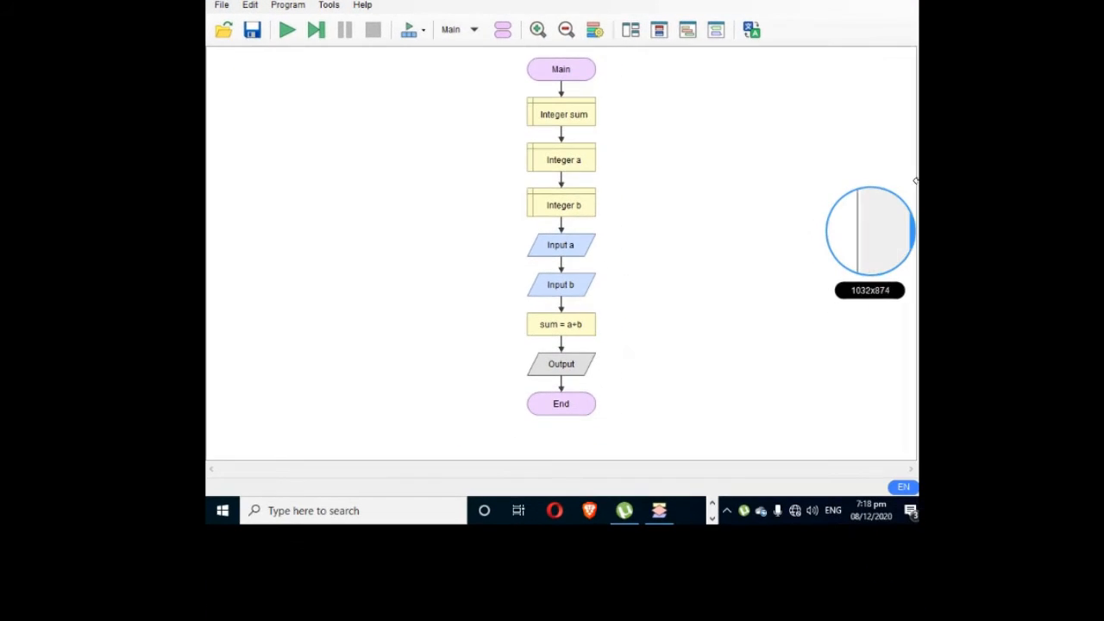
double_click(561, 362)
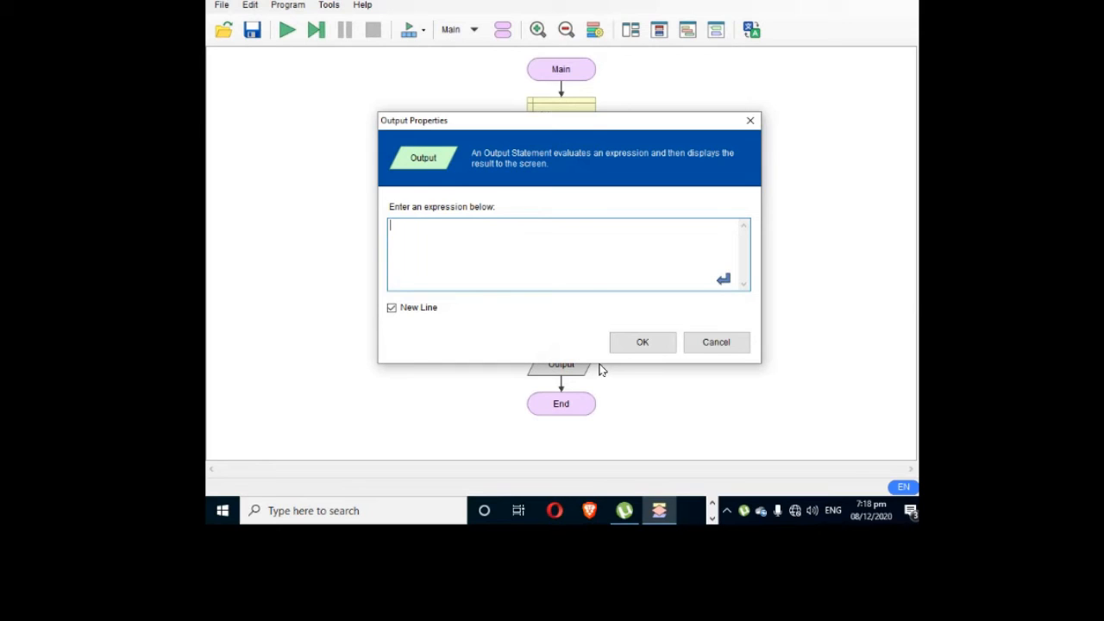
text(a)
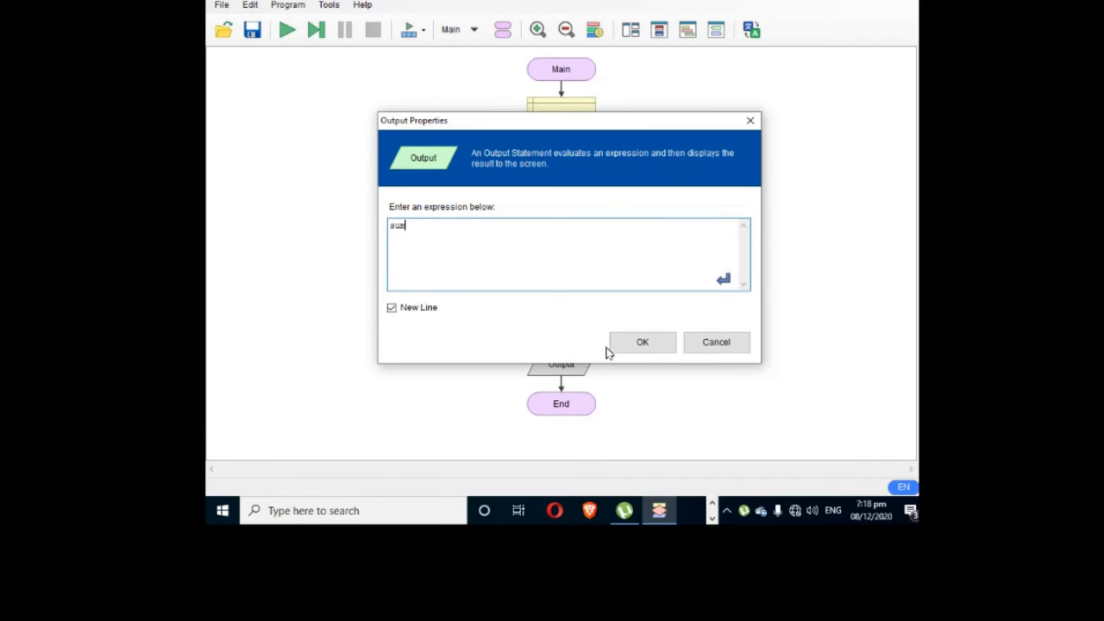
click(642, 341)
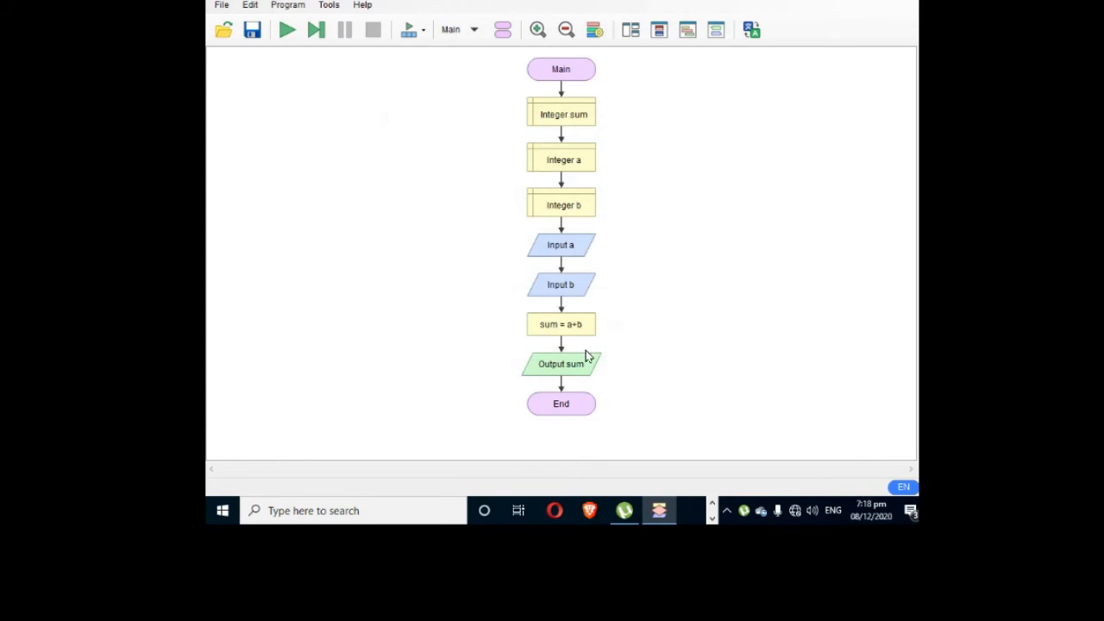
mouse_move(459, 207)
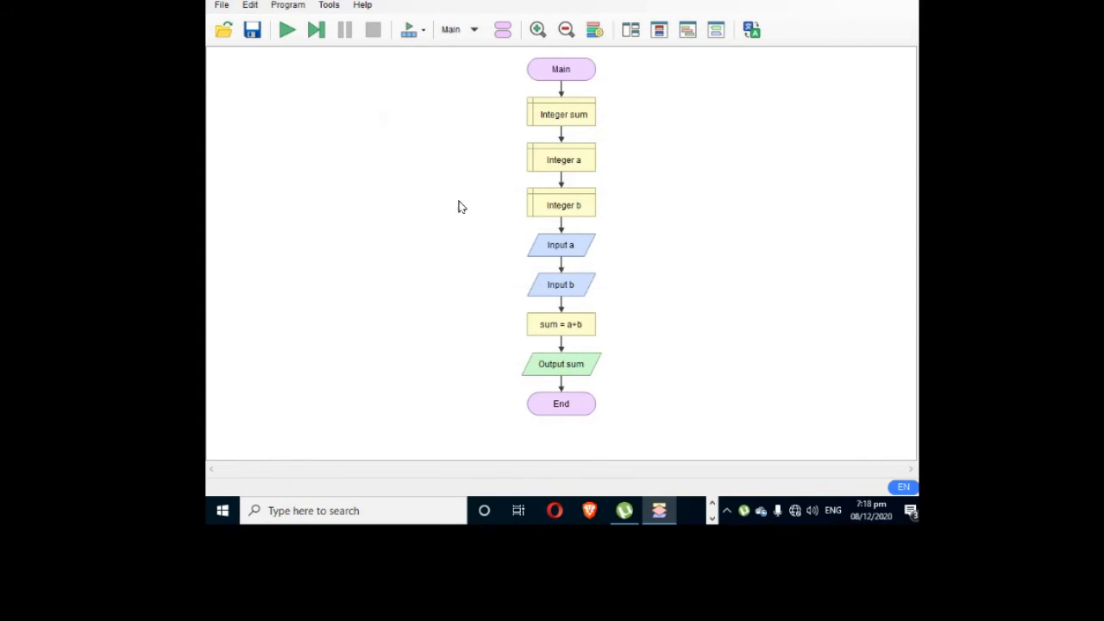
- Run the flowchart entering 1 and 2, see 3 printed, and close the console
click(287, 31)
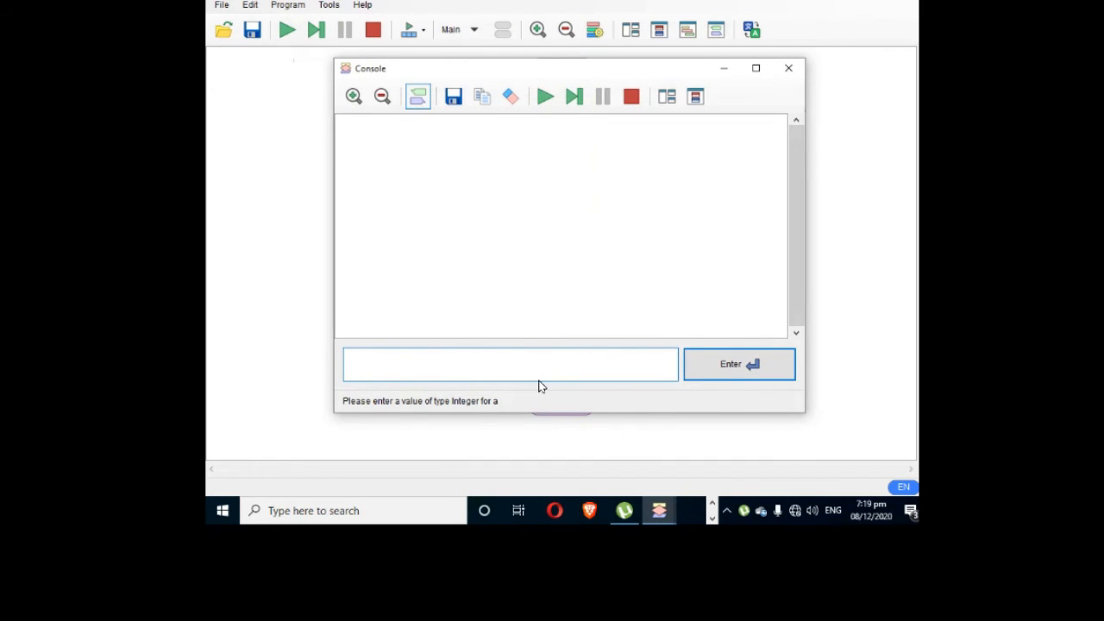
click(511, 362)
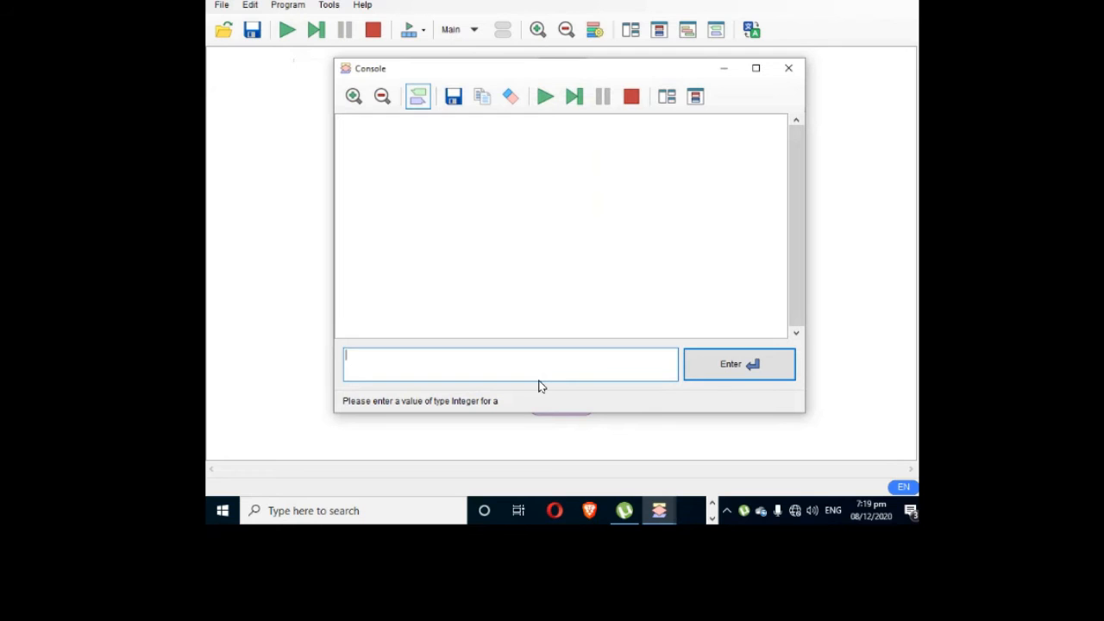
click(738, 363)
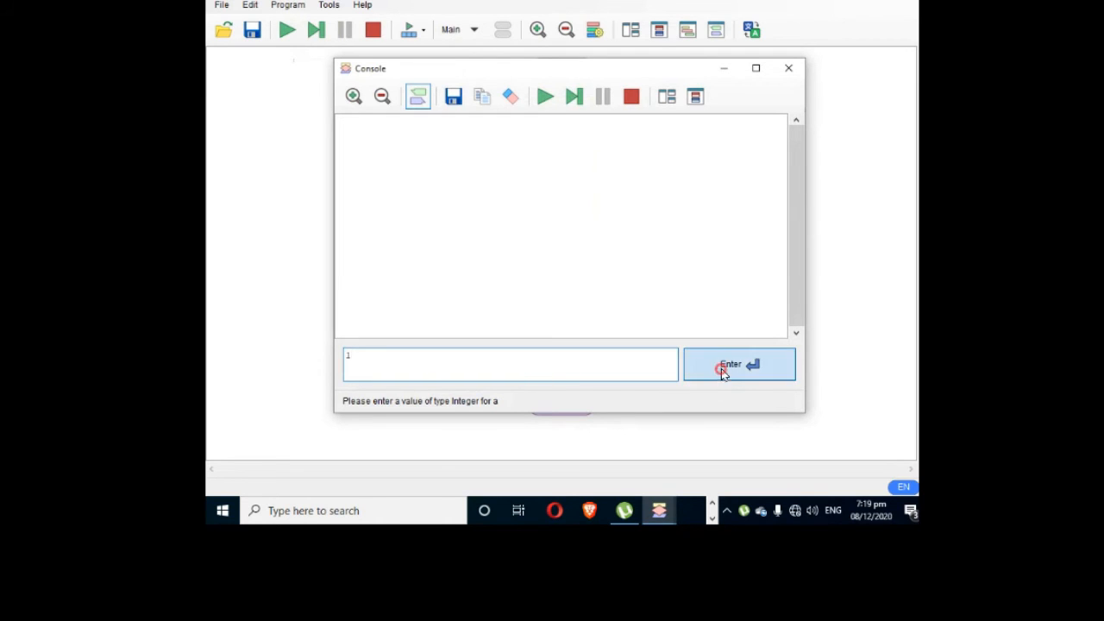
click(738, 362)
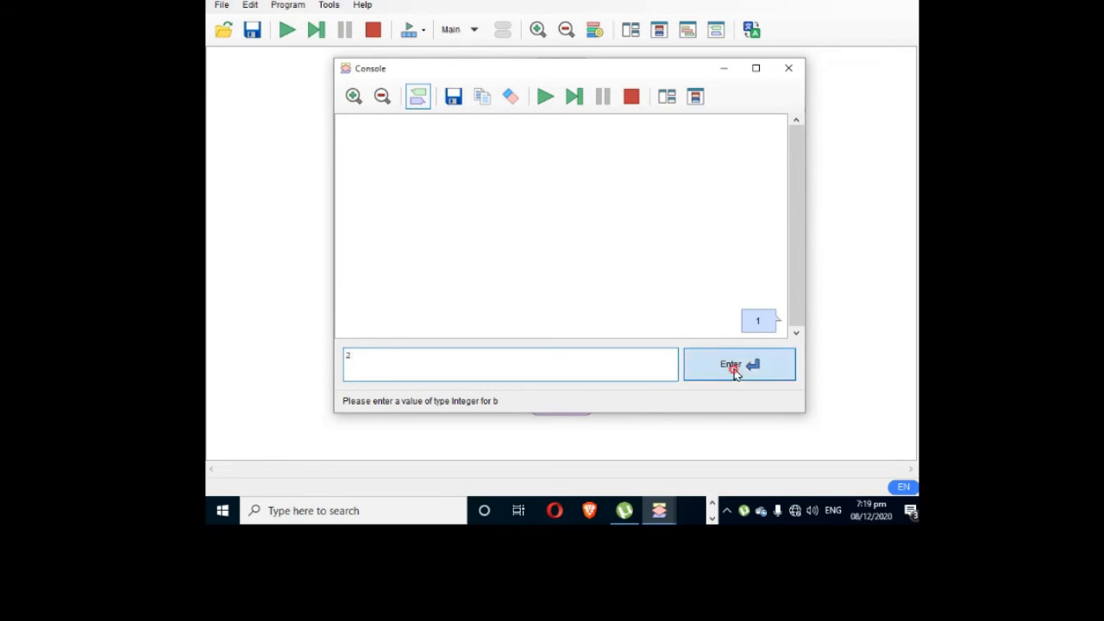
click(738, 362)
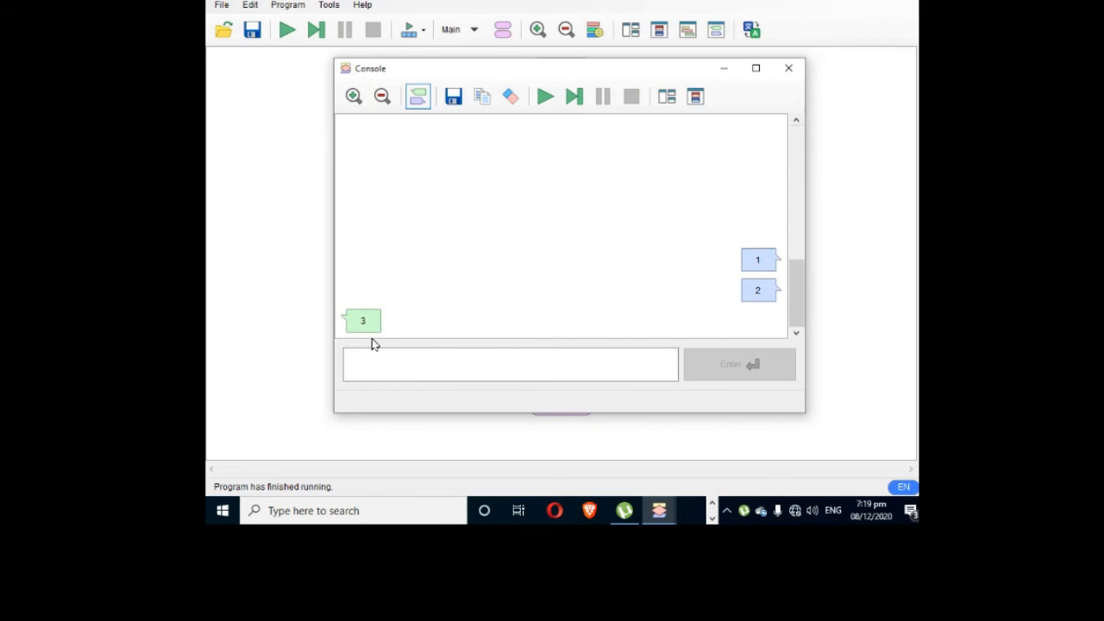
mouse_move(492, 304)
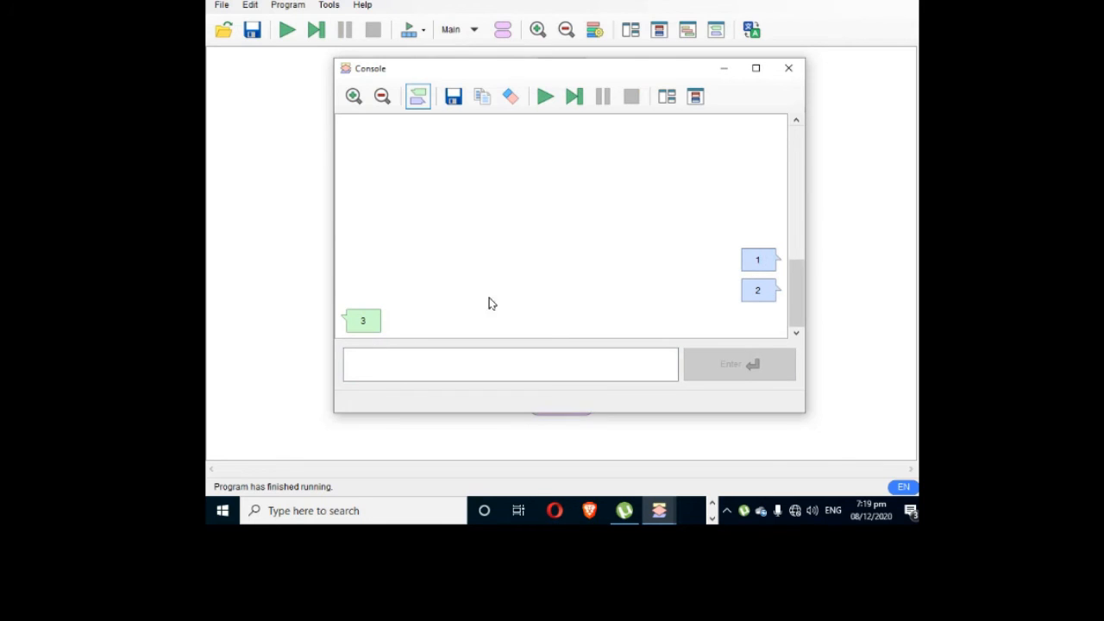
mouse_move(786, 69)
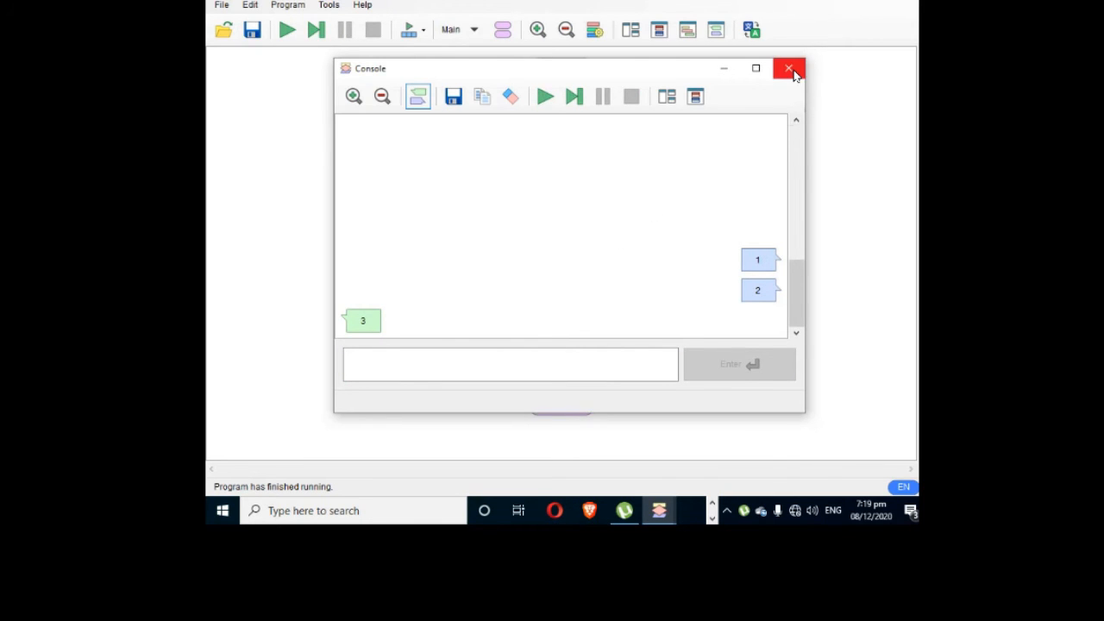
click(787, 69)
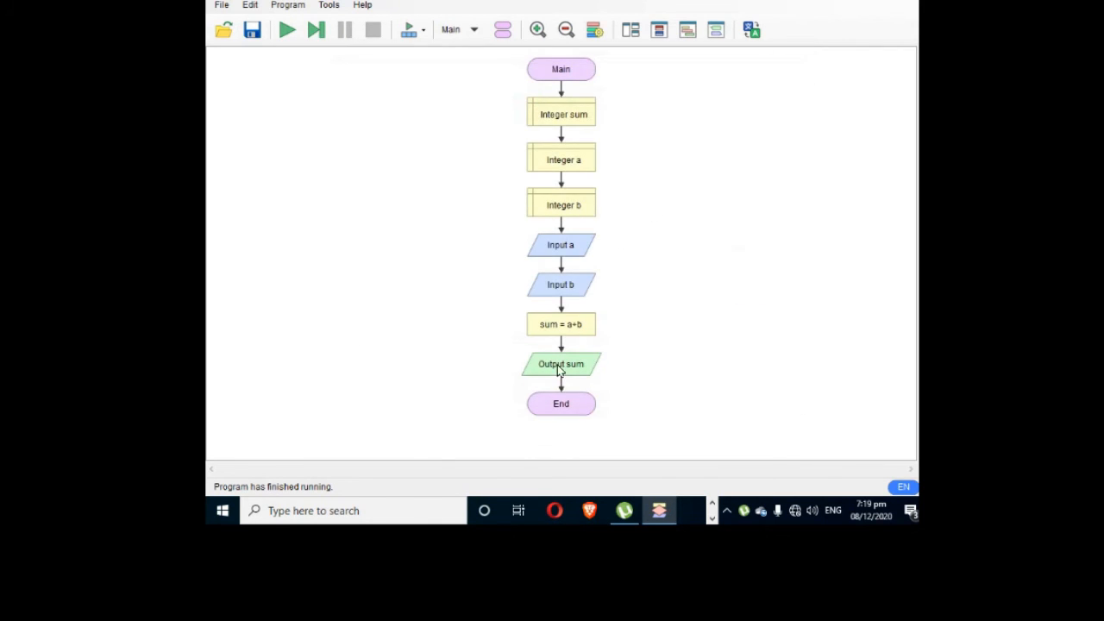
double_click(561, 362)
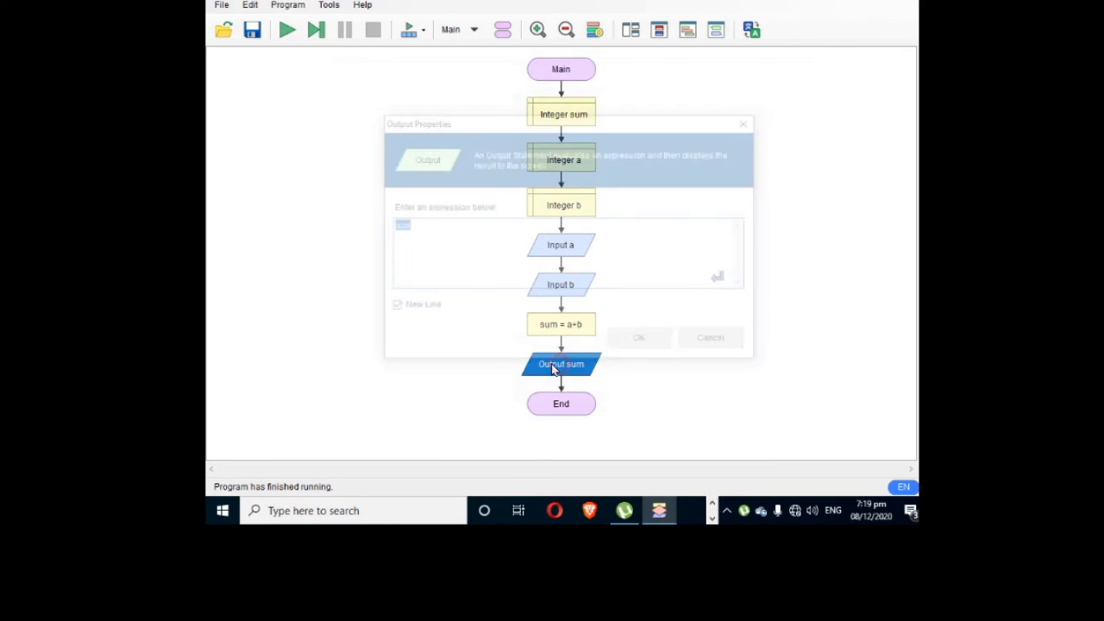
text(sum)
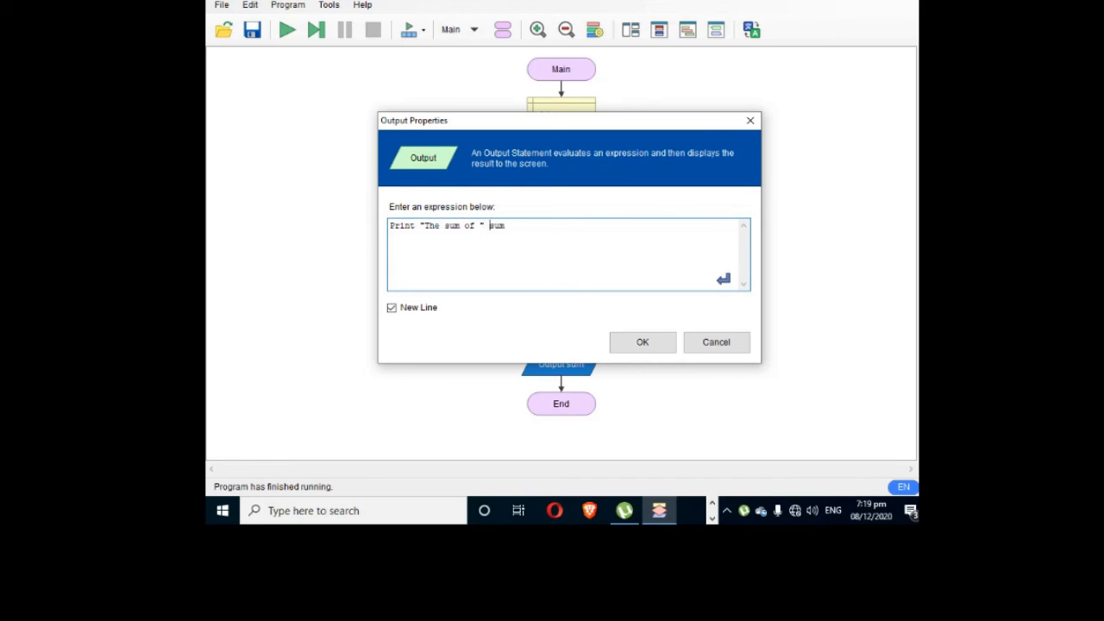
text(& a & ")
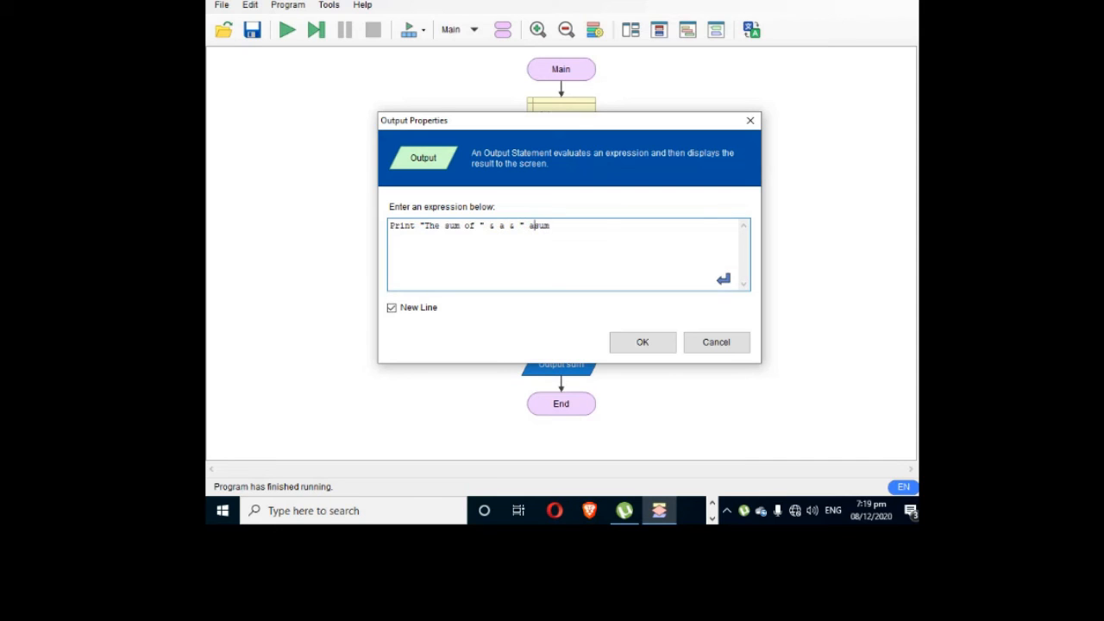
text(and ")
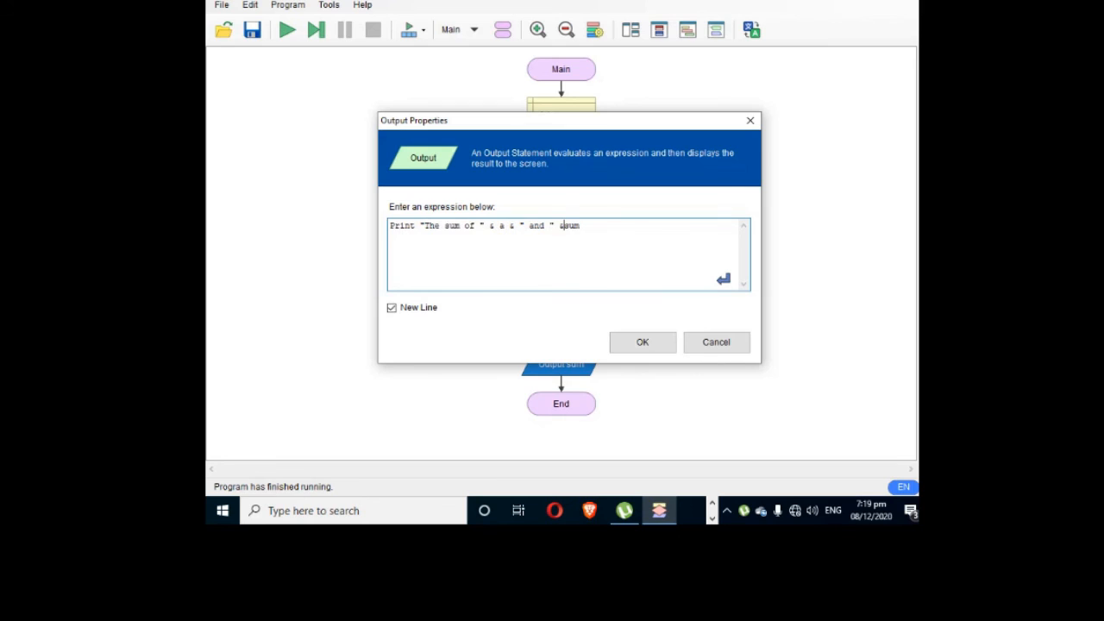
text(b)
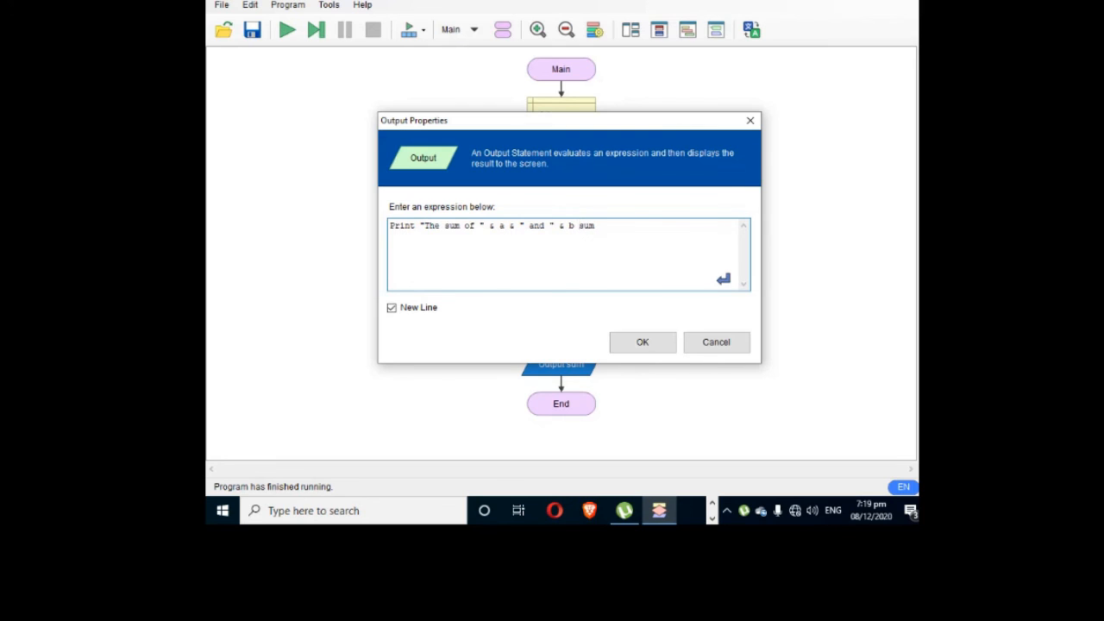
text(is &)
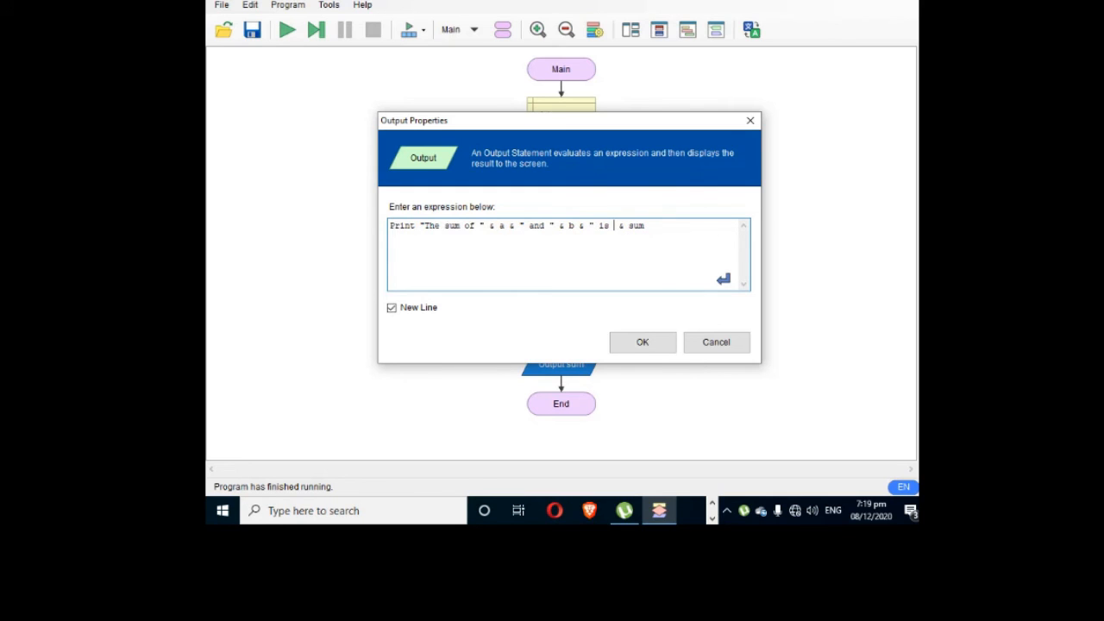
click(641, 341)
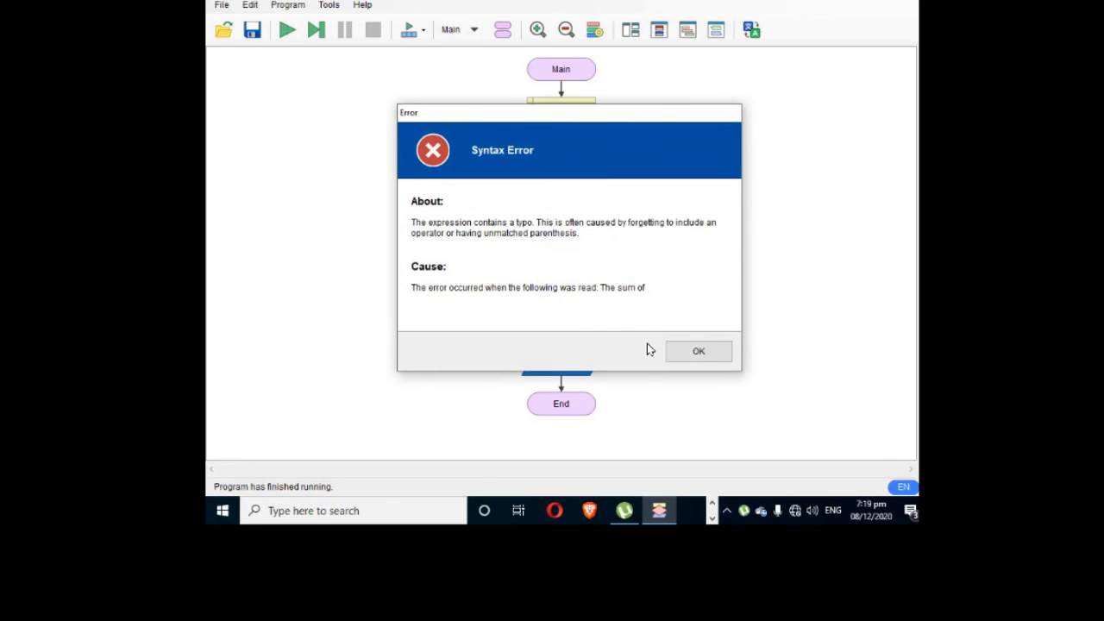
click(697, 350)
text(sum)
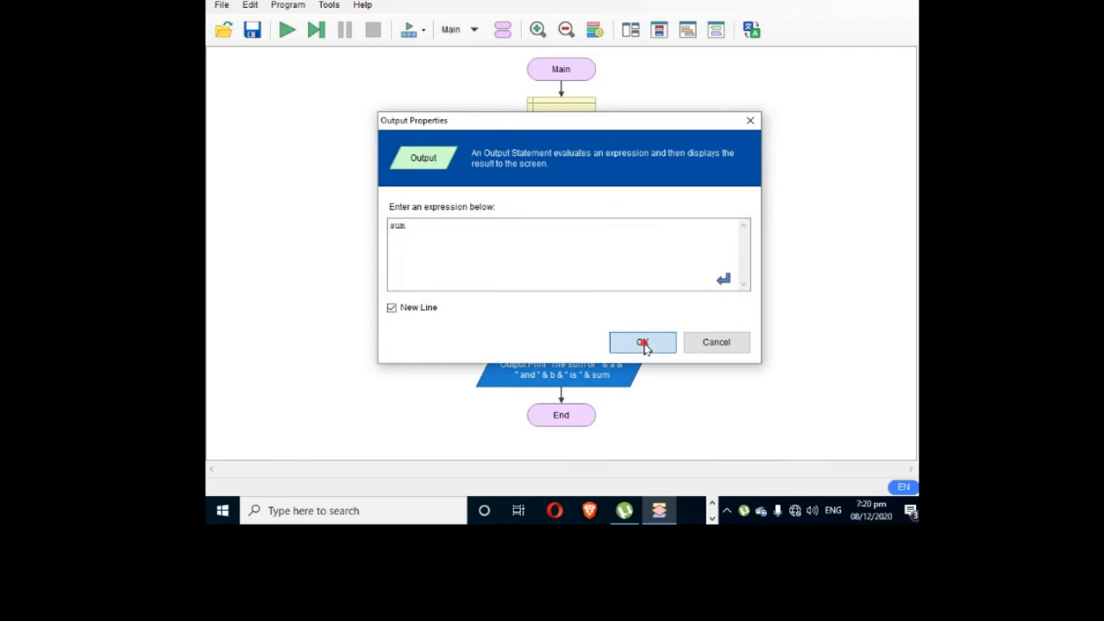
click(642, 341)
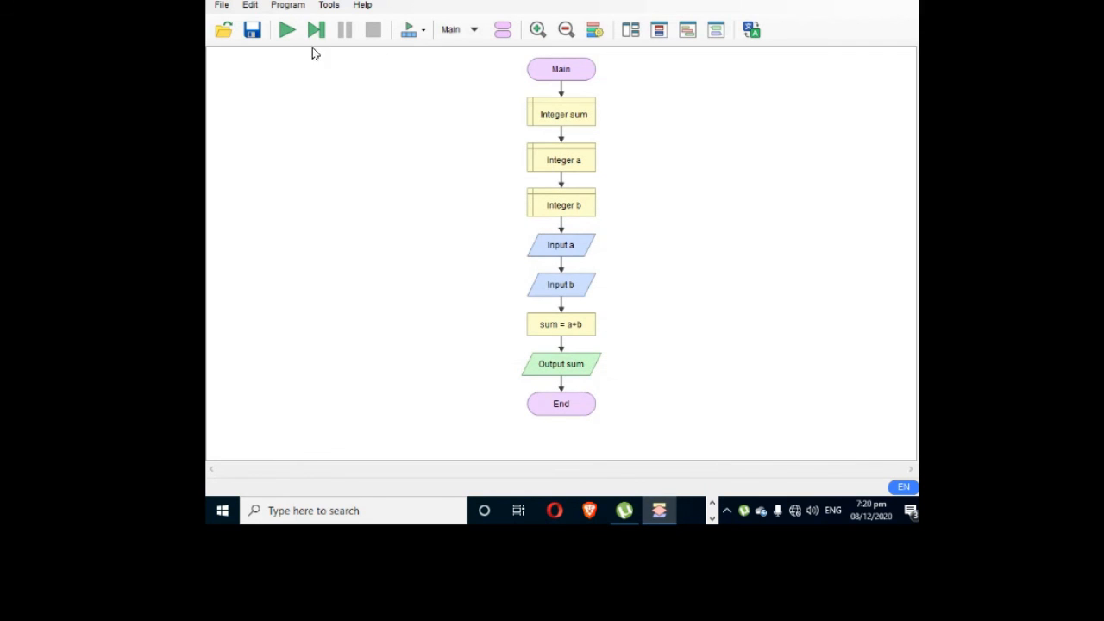
- Run the flowchart again entering 5 and 6, see 11 printed, and close the console
click(287, 29)
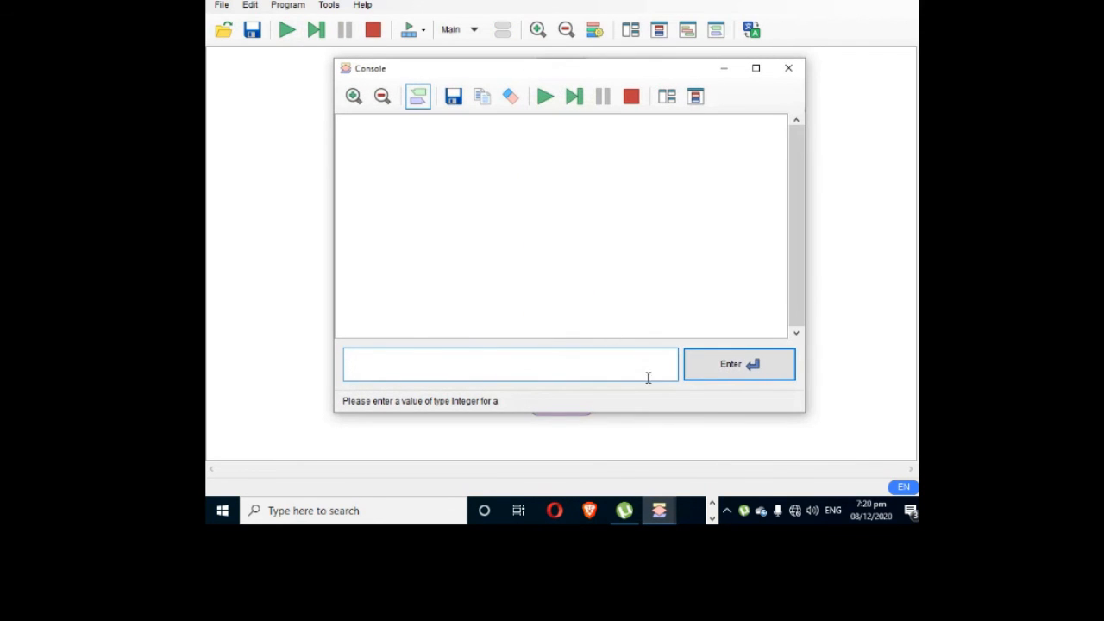
click(738, 362)
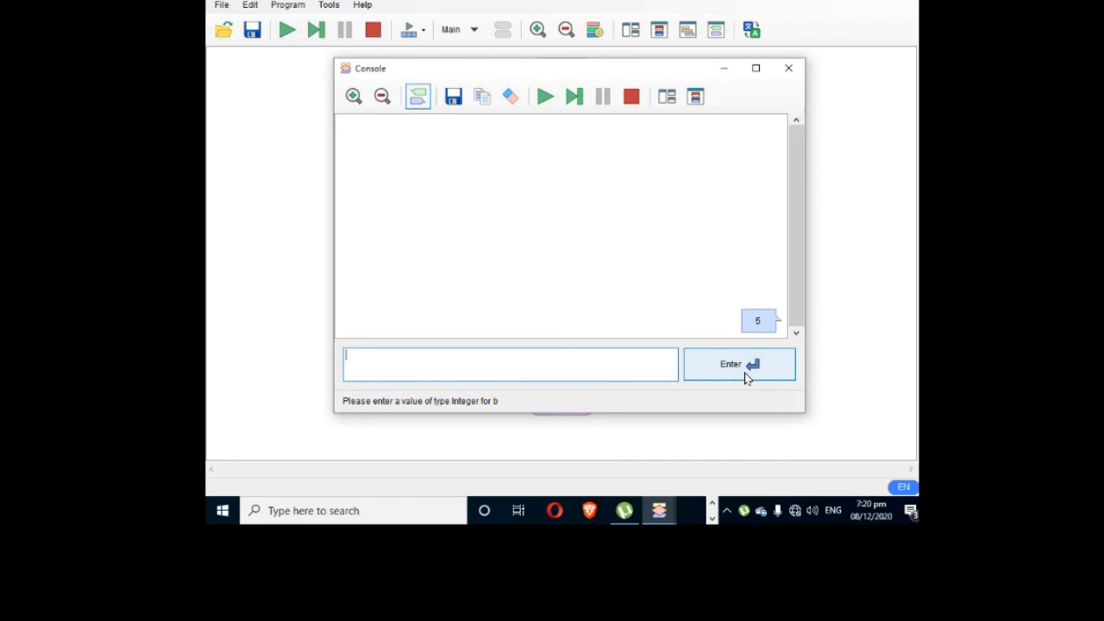
text(6)
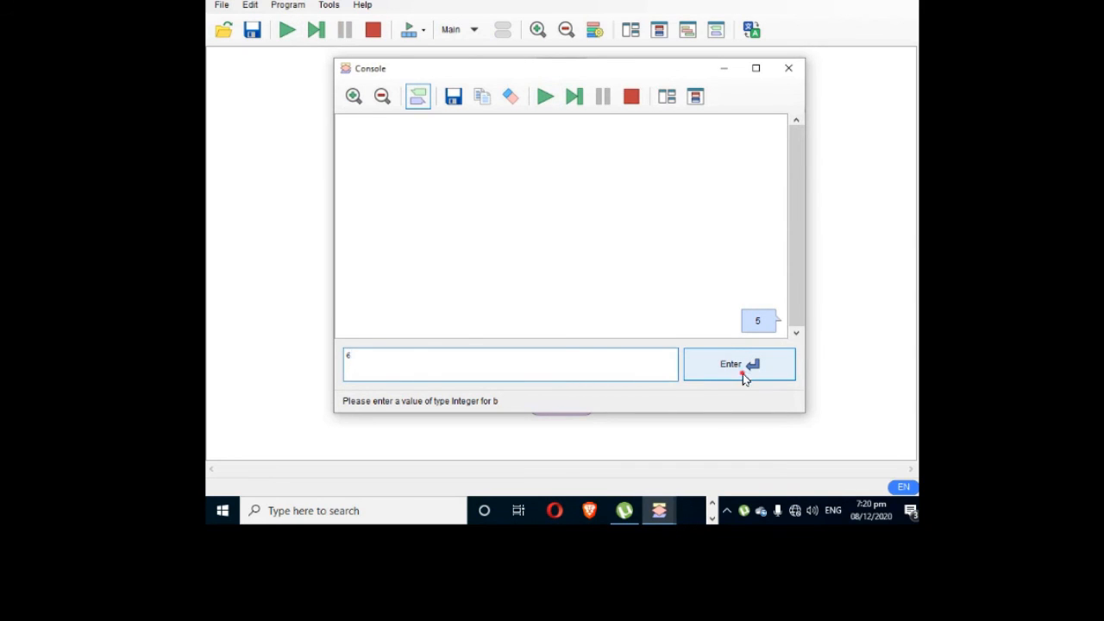
click(739, 362)
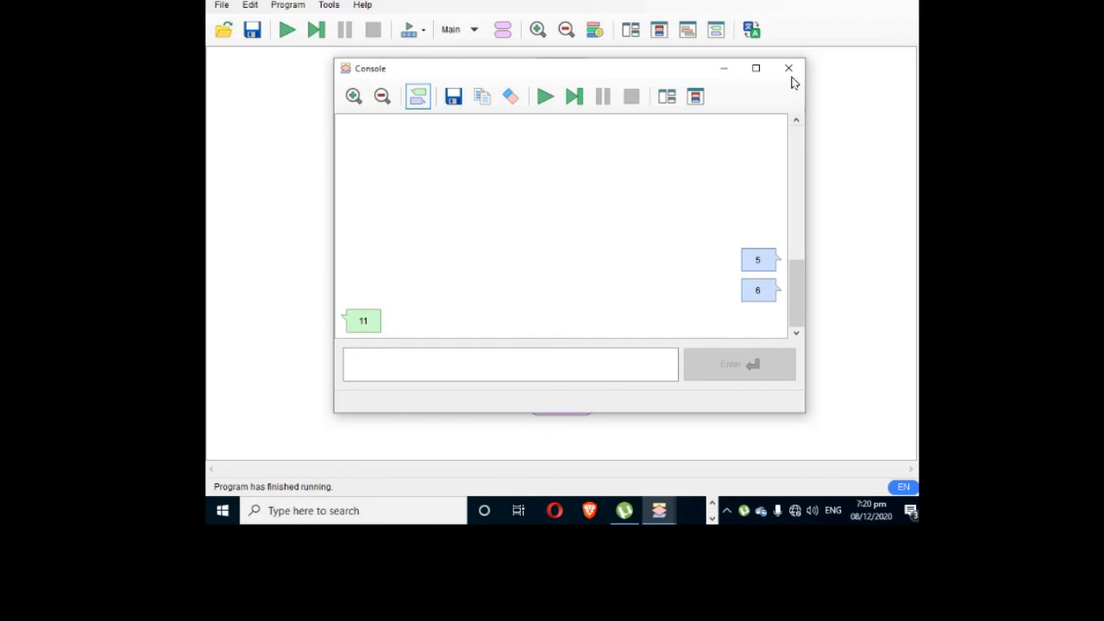
click(787, 67)
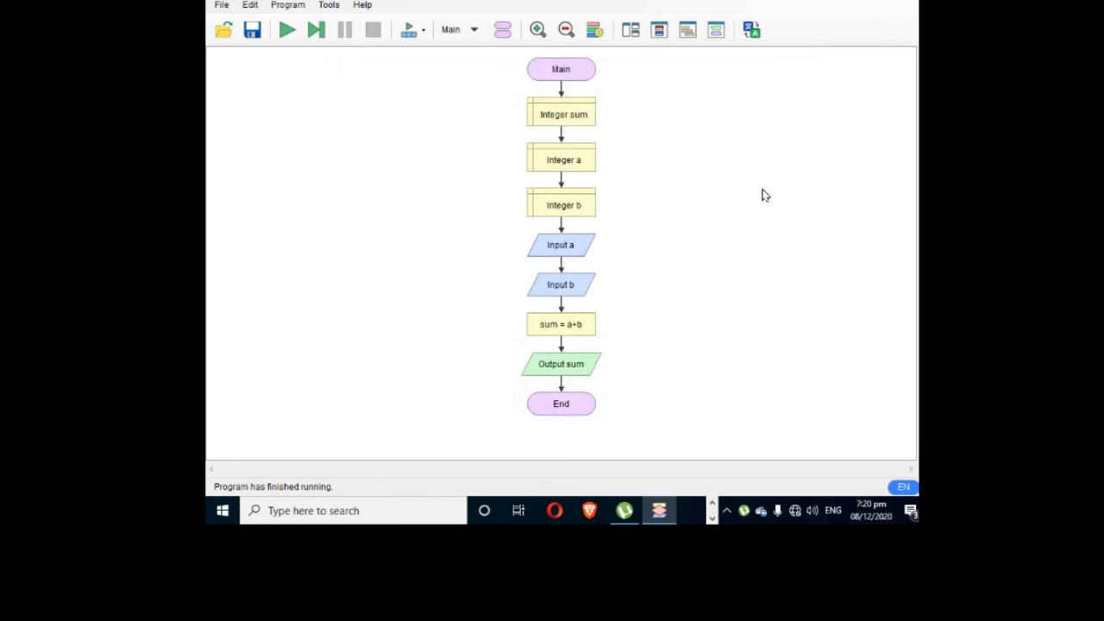
mouse_move(762, 200)
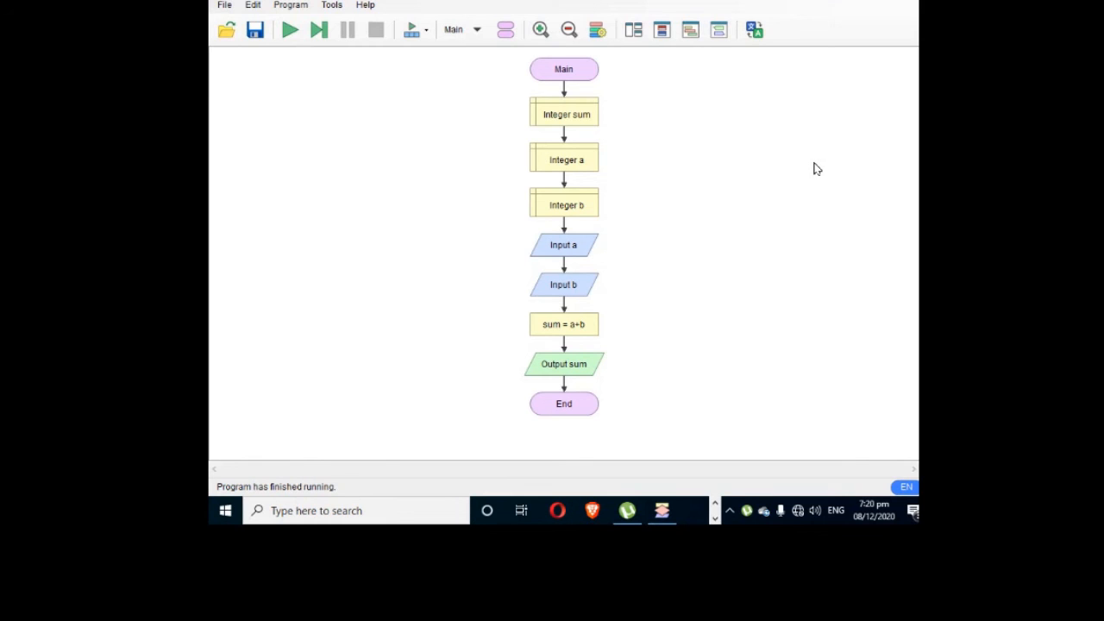
mouse_move(818, 163)
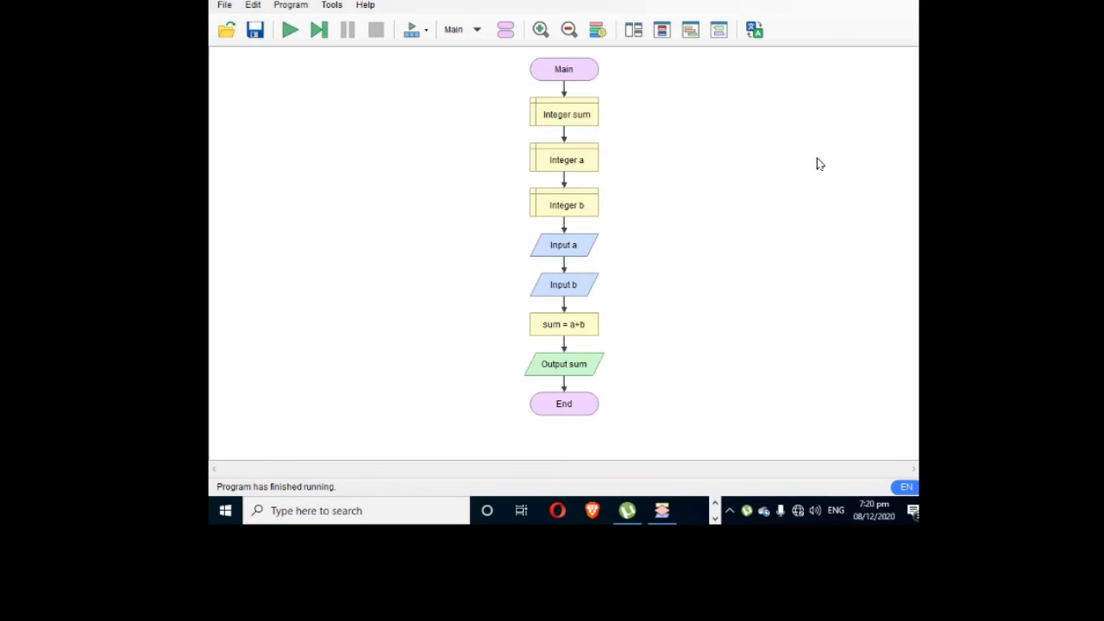
mouse_move(840, 127)
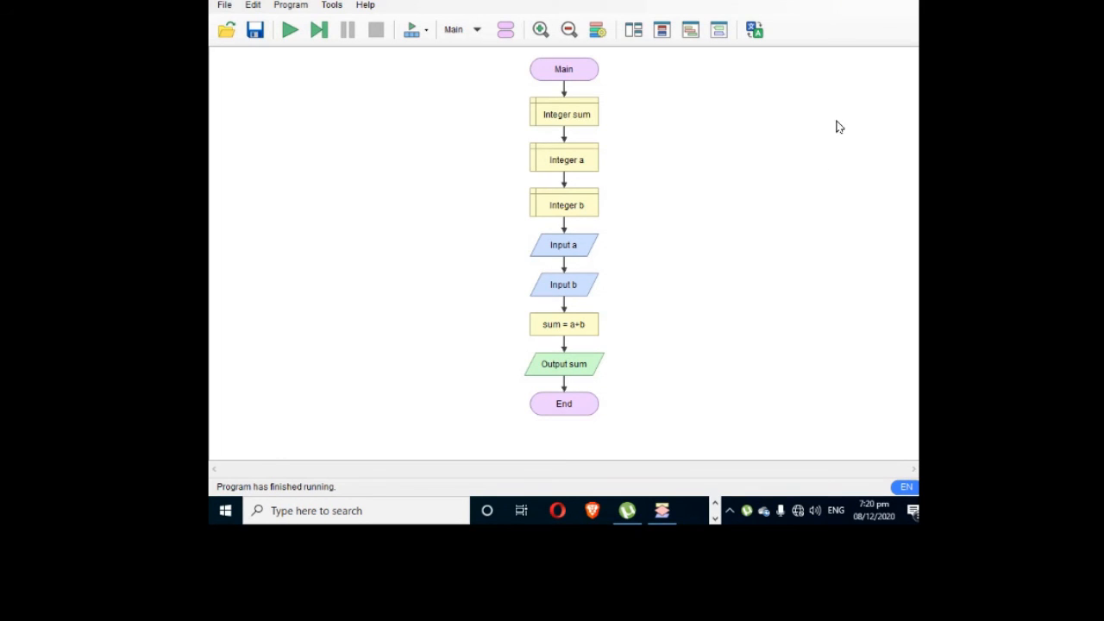
mouse_move(852, 124)
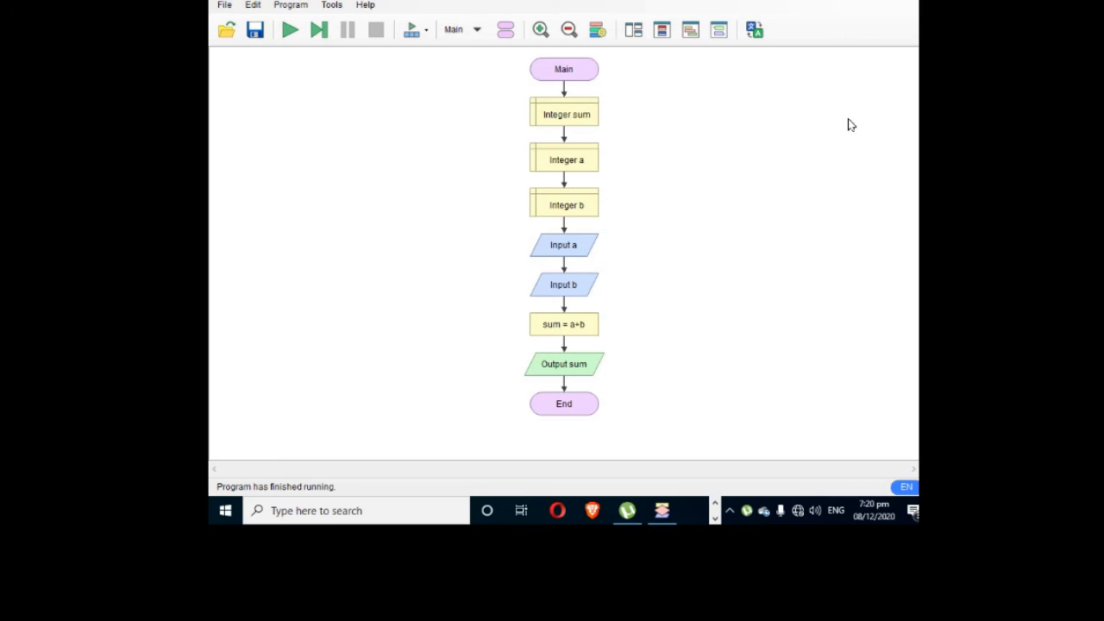
mouse_move(863, 46)
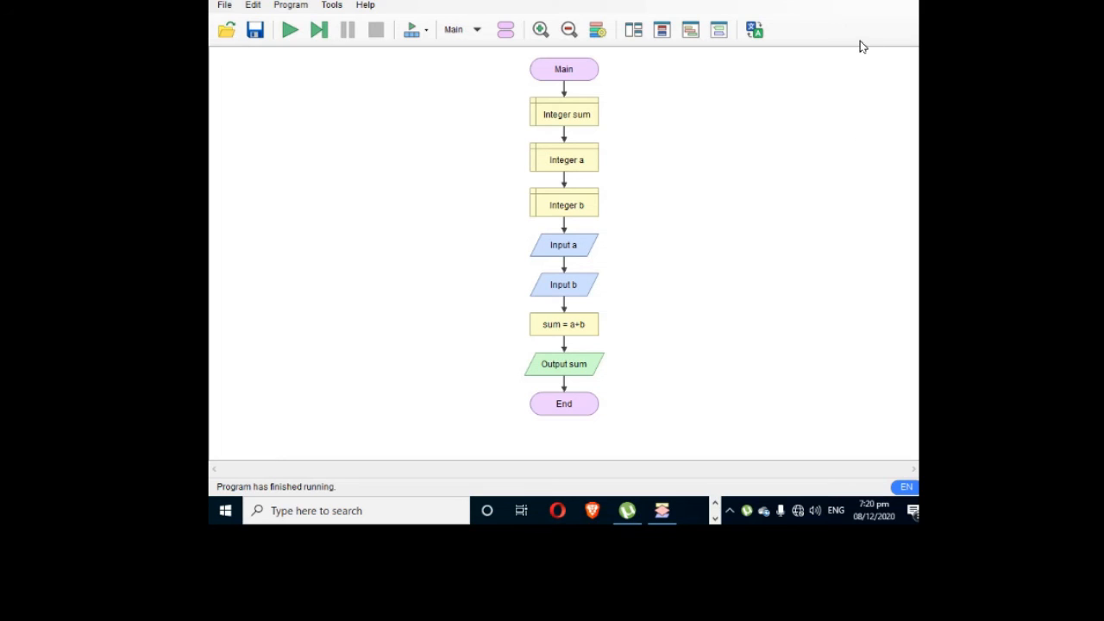